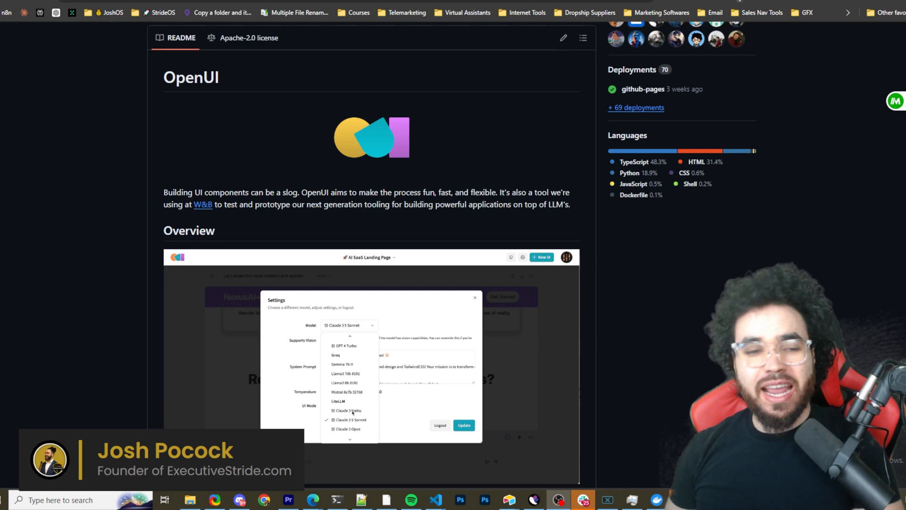
Scroll the OpenUI README and follow its v0 link to view v0's prompt homepage.
{"action": "left_click", "coordinate": [346, 345]}
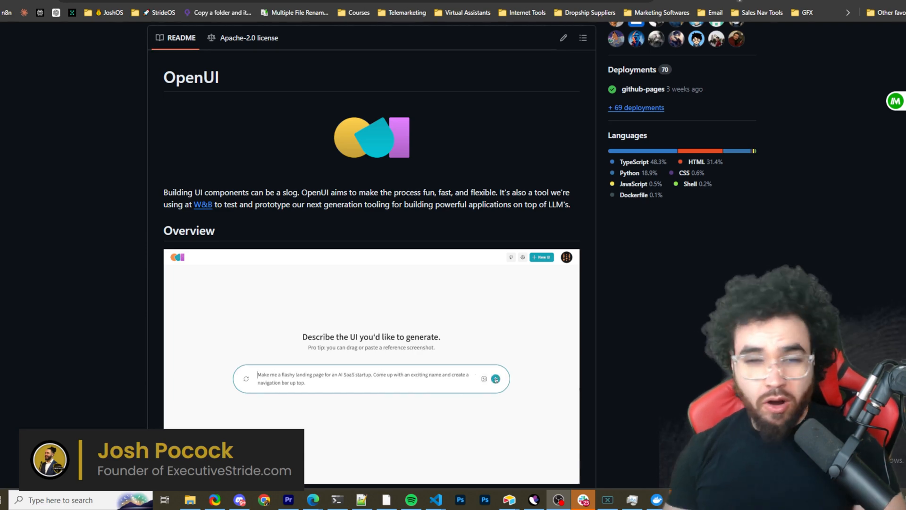
{"action": "left_click", "coordinate": [495, 379]}
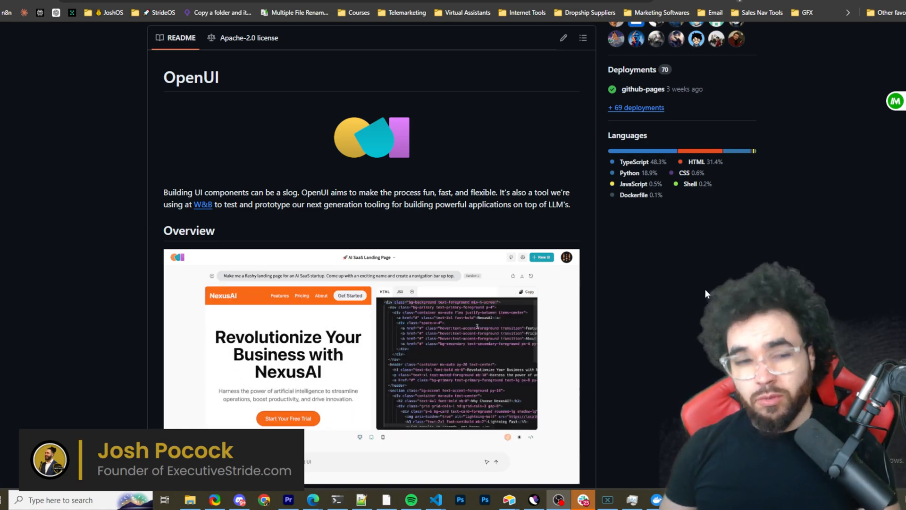
{"action": "scroll", "scroll_direction": "down", "scroll_amount": 3}
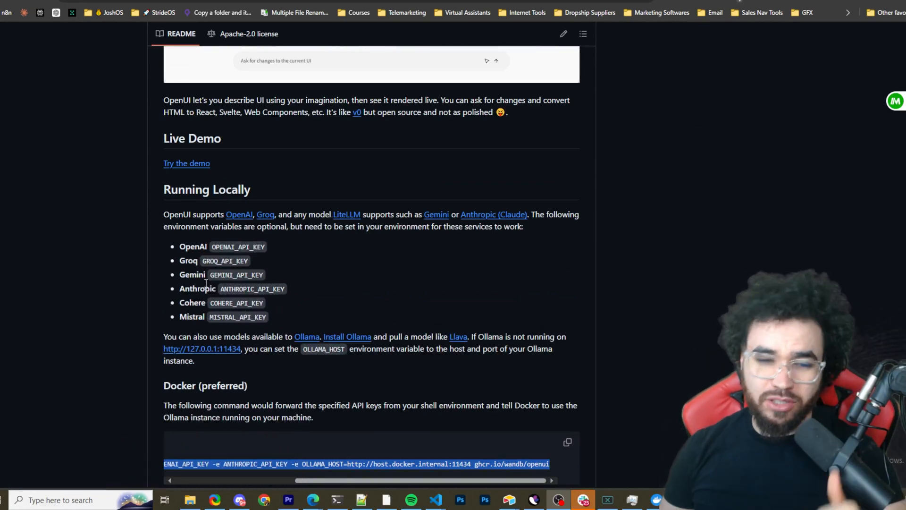
{"action": "scroll", "scroll_direction": "up", "scroll_amount": 3}
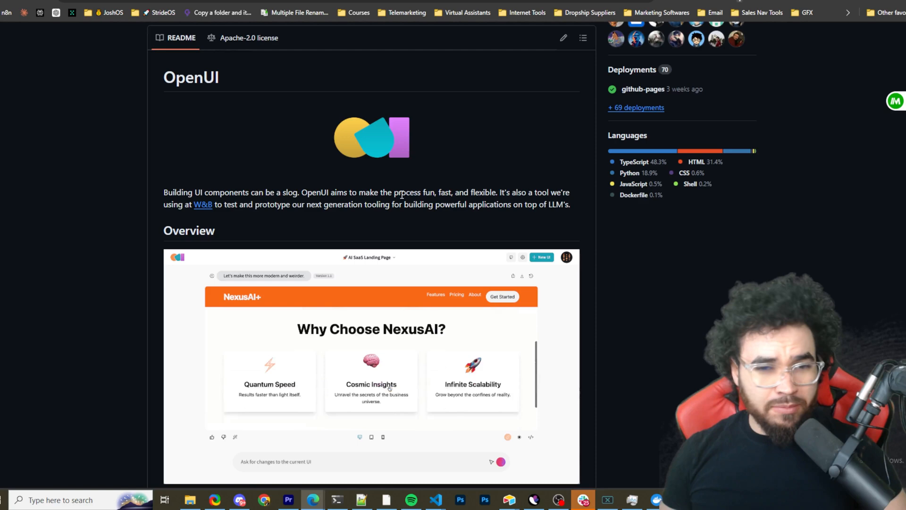
{"action": "scroll", "scroll_direction": "down", "scroll_amount": 3}
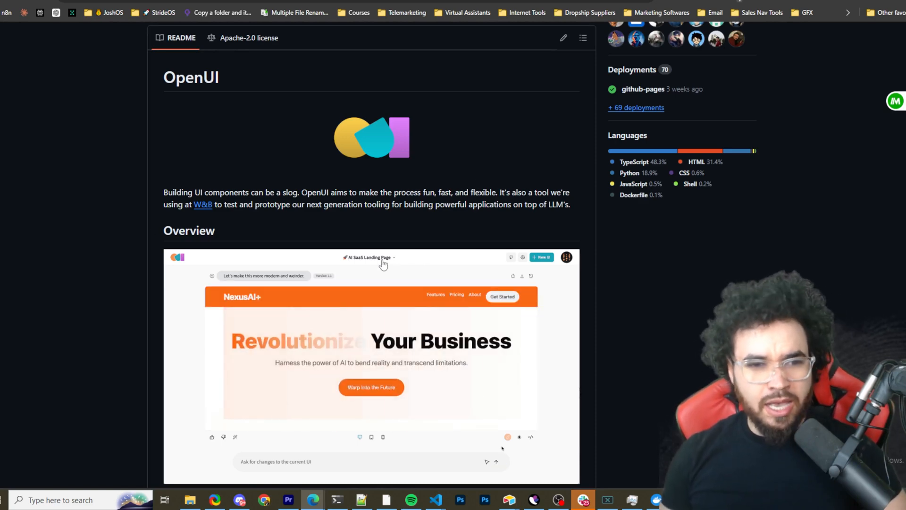
{"action": "scroll", "scroll_direction": "down", "scroll_amount": 3}
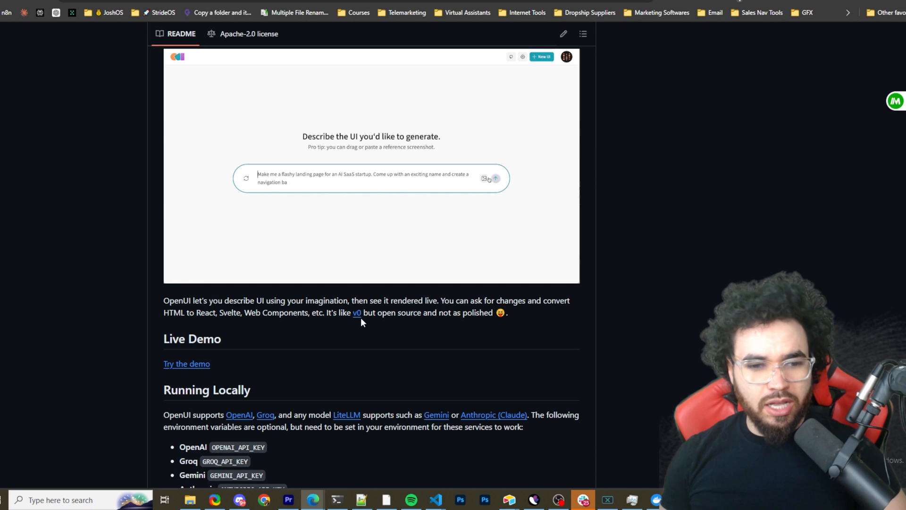
{"action": "left_click", "coordinate": [495, 178]}
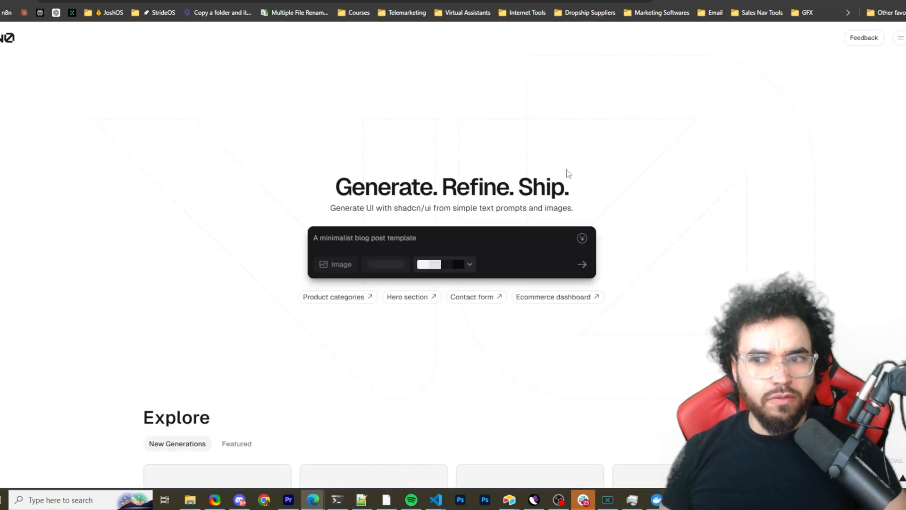
{"action": "left_click", "coordinate": [898, 38]}
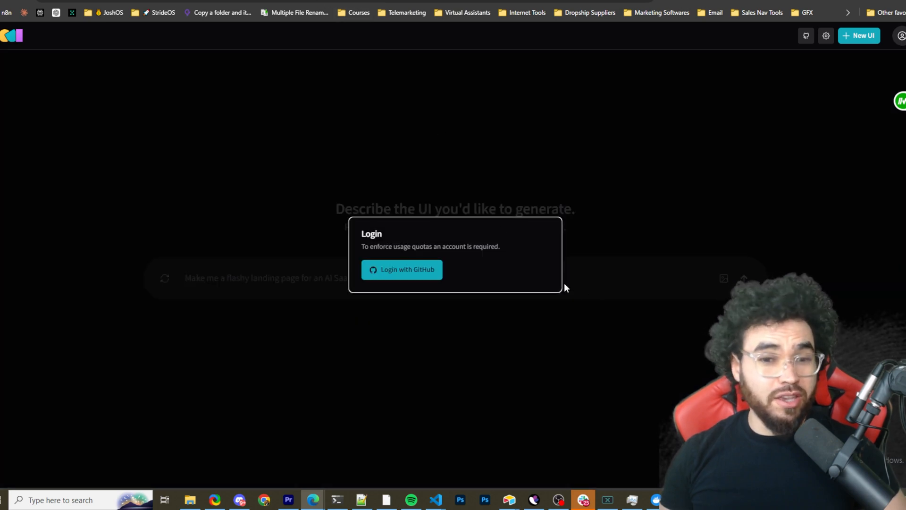
{"action": "mouse_move", "coordinate": [419, 269]}
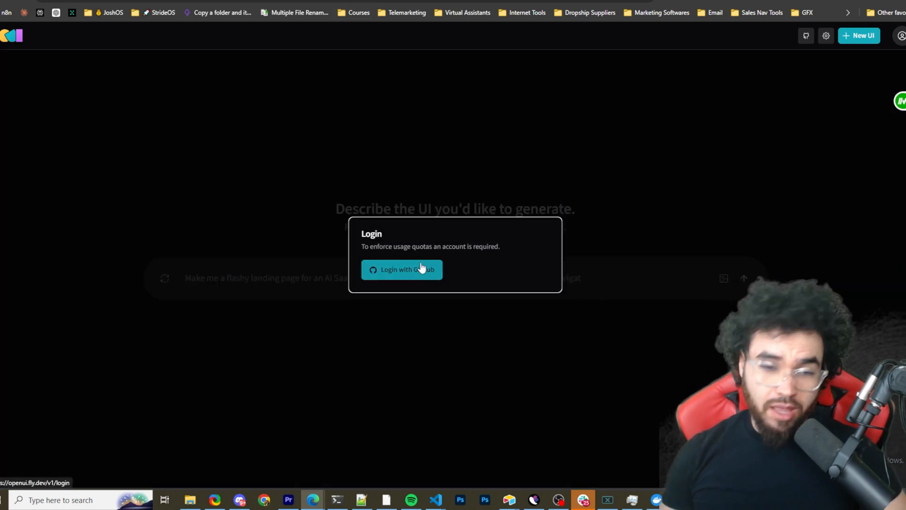
Dismiss the demo's Login with GitHub dialog and return to the OpenUI README.
{"action": "left_click_drag", "start_coordinate": [384, 247], "coordinate": [440, 246]}
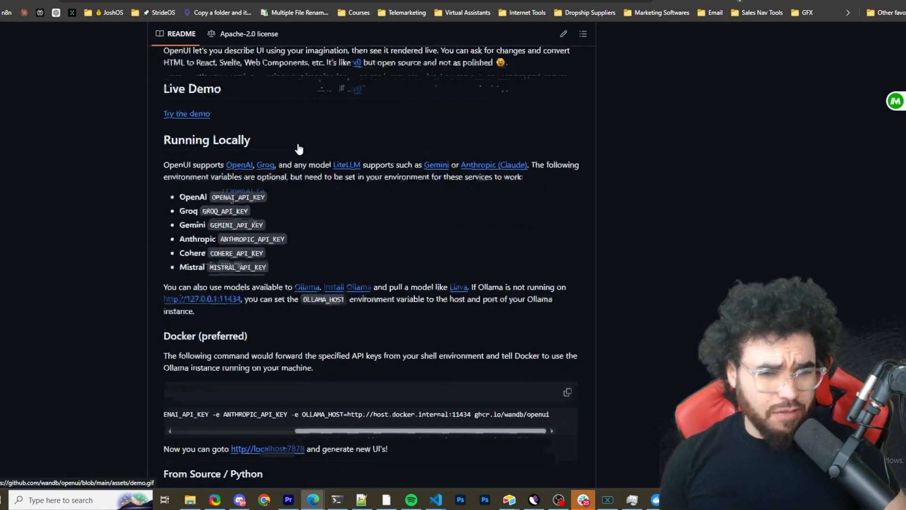
{"action": "scroll", "scroll_direction": "down", "scroll_amount": 3}
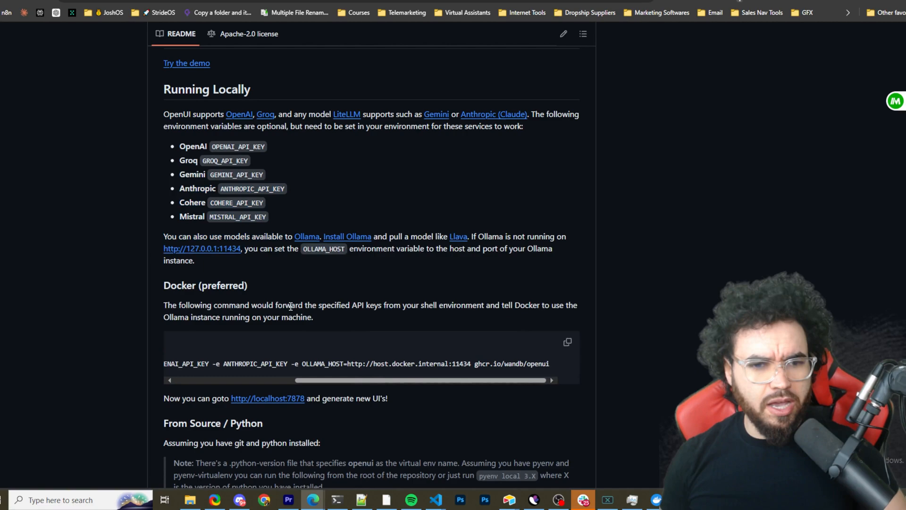
{"action": "scroll", "scroll_direction": "down", "scroll_amount": 3}
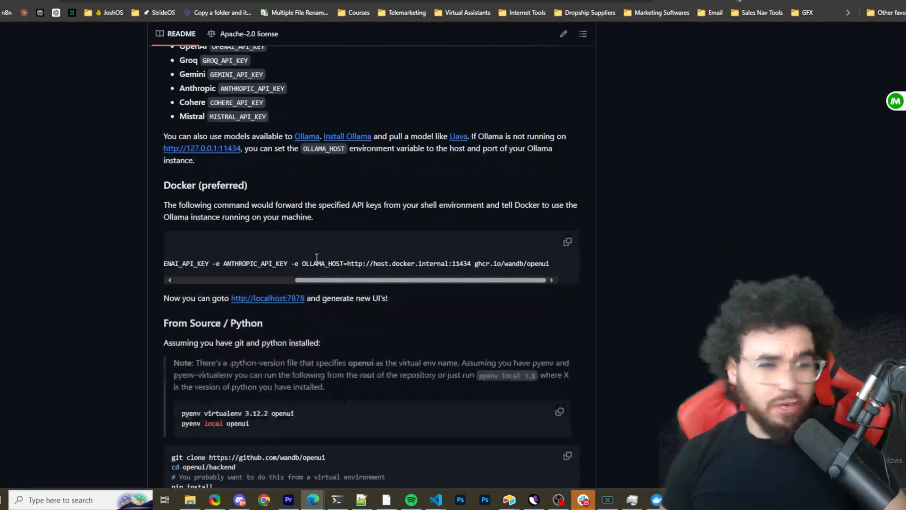
{"action": "scroll", "scroll_direction": "down", "scroll_amount": 3}
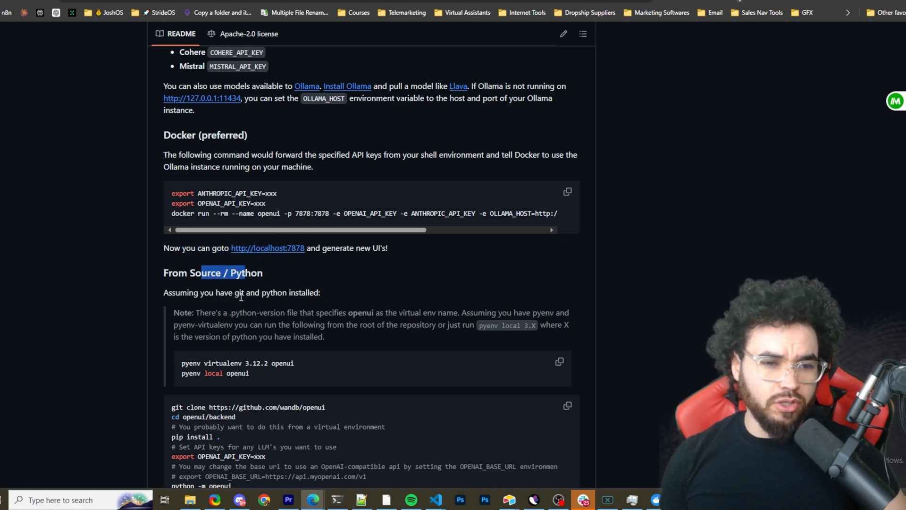
{"action": "scroll", "scroll_direction": "down", "scroll_amount": 3}
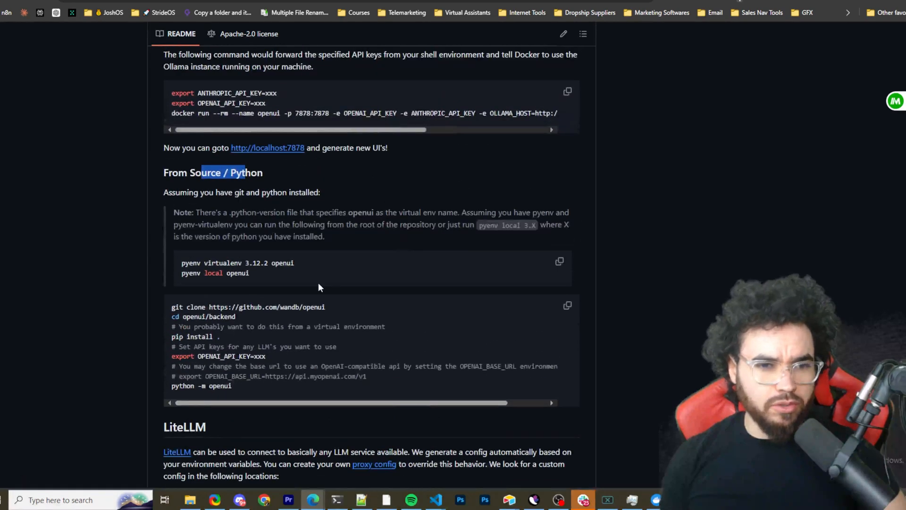
{"action": "scroll", "scroll_direction": "down", "scroll_amount": 3}
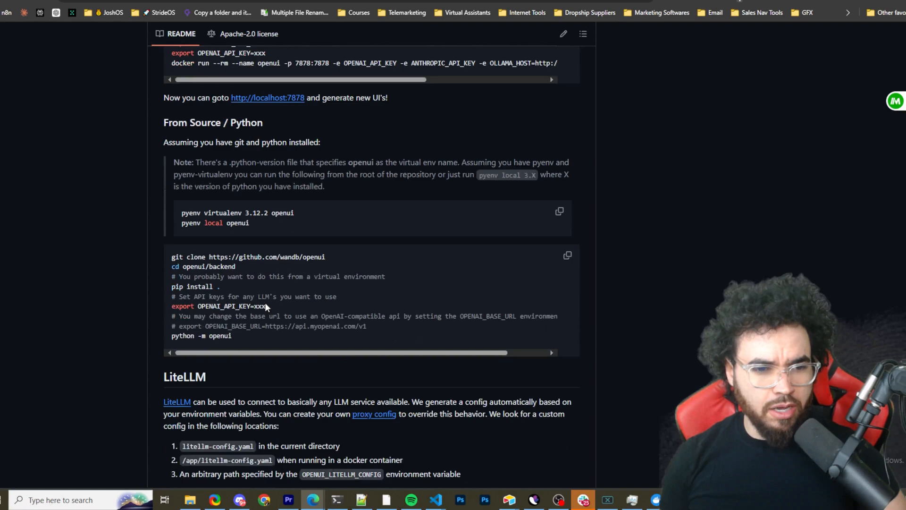
{"action": "scroll", "scroll_direction": "down", "scroll_amount": 3}
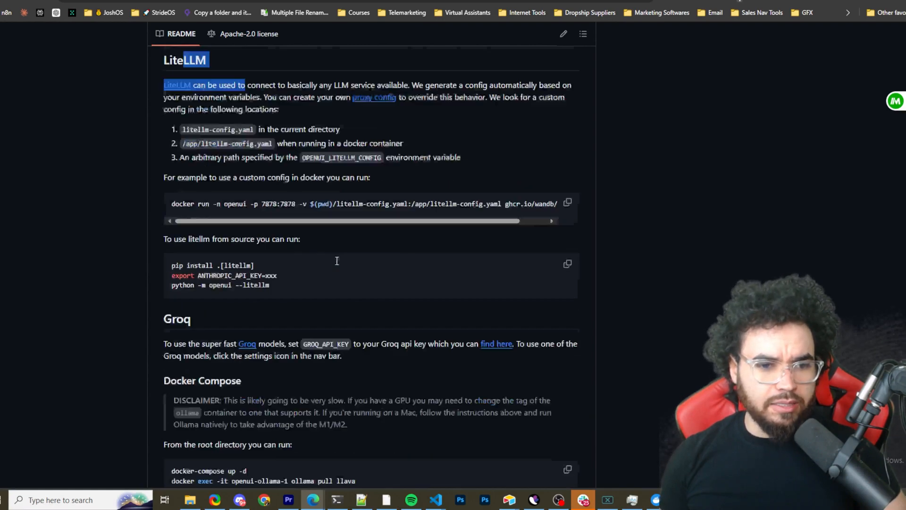
{"action": "scroll", "scroll_direction": "down", "scroll_amount": 3}
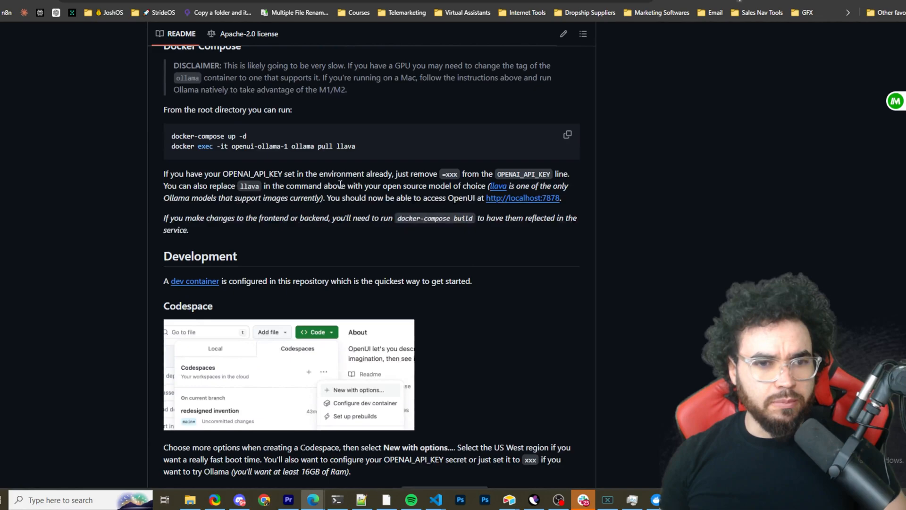
{"action": "scroll", "scroll_direction": "down", "scroll_amount": 3}
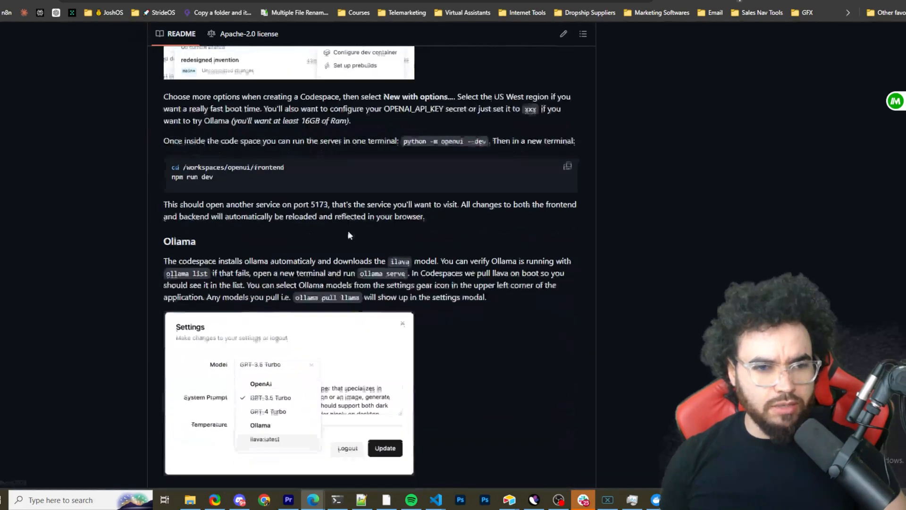
{"action": "scroll", "scroll_direction": "down", "scroll_amount": 3}
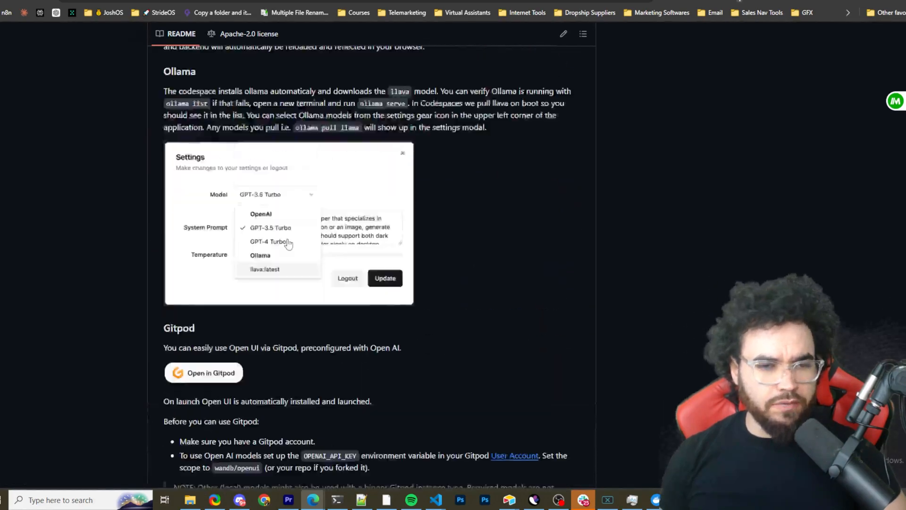
{"action": "scroll", "scroll_direction": "down", "scroll_amount": 3}
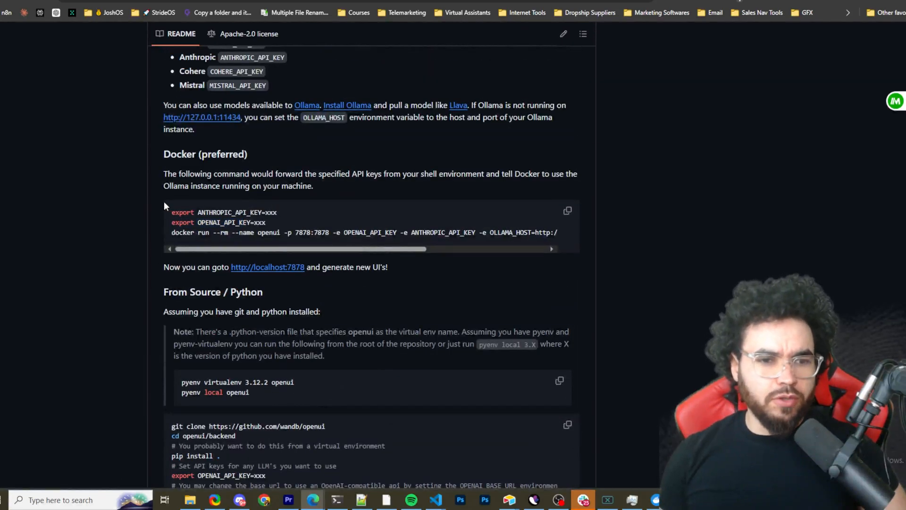
{"action": "double_click", "coordinate": [222, 213]}
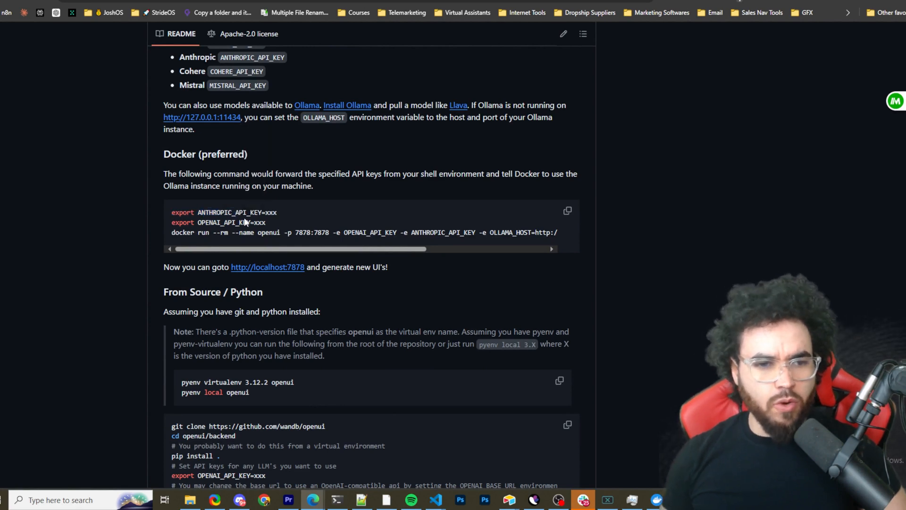
{"action": "mouse_move", "coordinate": [274, 224]}
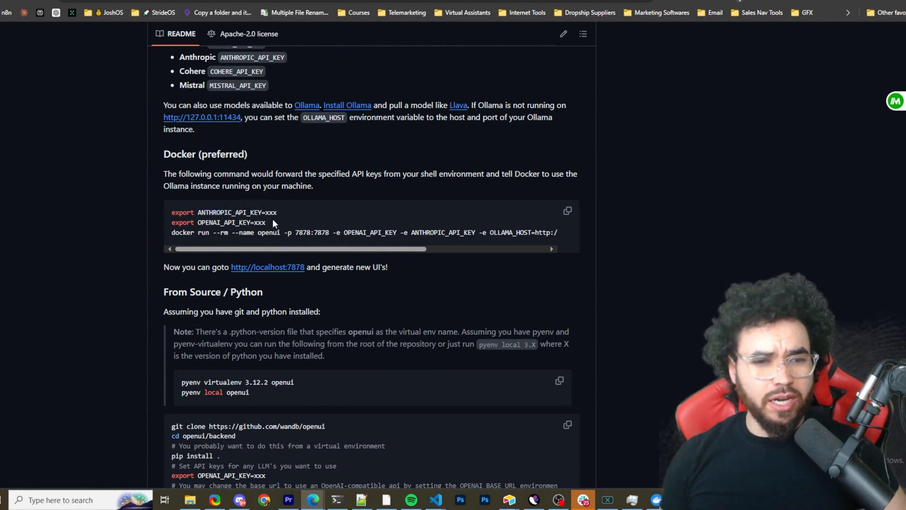
{"action": "left_click_drag", "start_coordinate": [172, 212], "coordinate": [276, 212]}
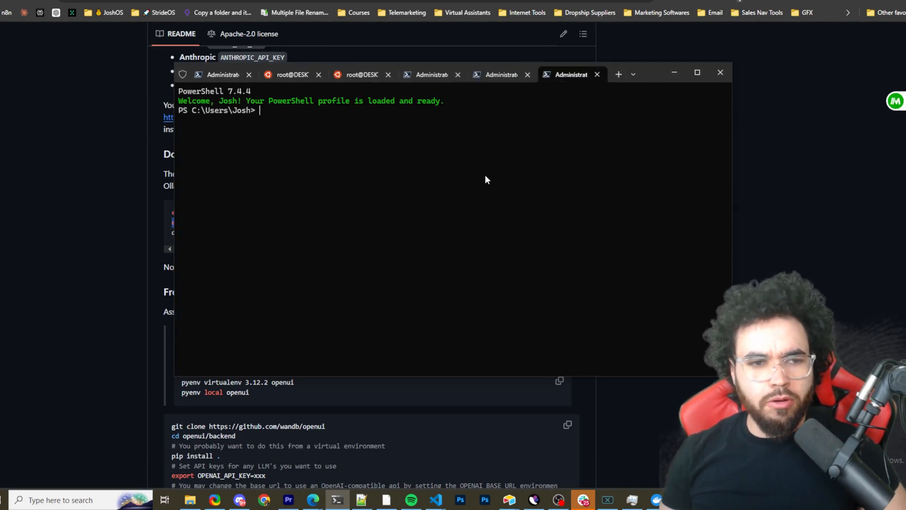
Draft and clear a setx OPENAI_API_KEY command, then minimize the terminal to the README.
{"action": "type", "text": "setx OPENAI_API_KEY \"your_api_key_h"}
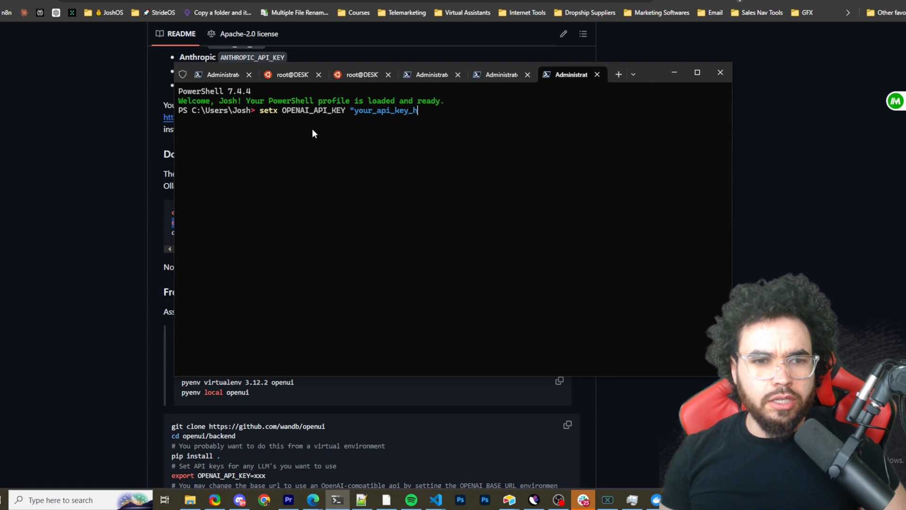
{"action": "type", "text": "ere\""}
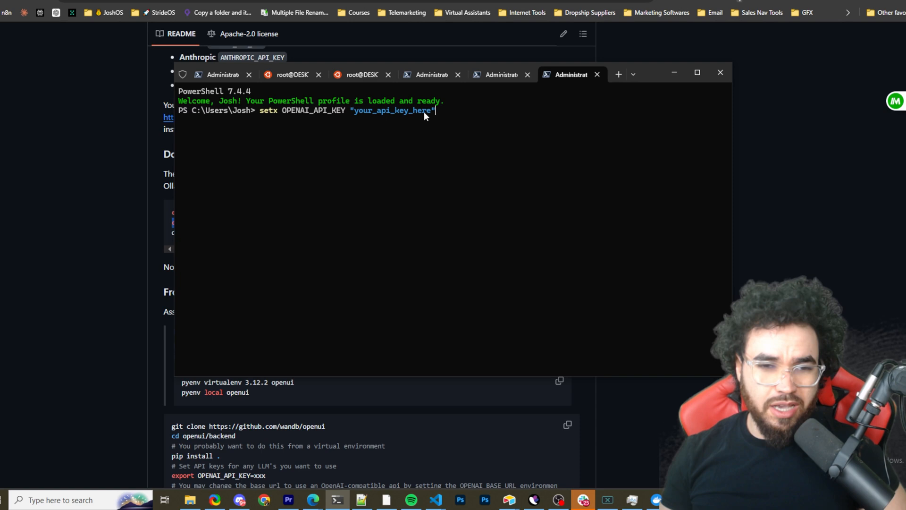
{"action": "key", "text": "Backspace"}
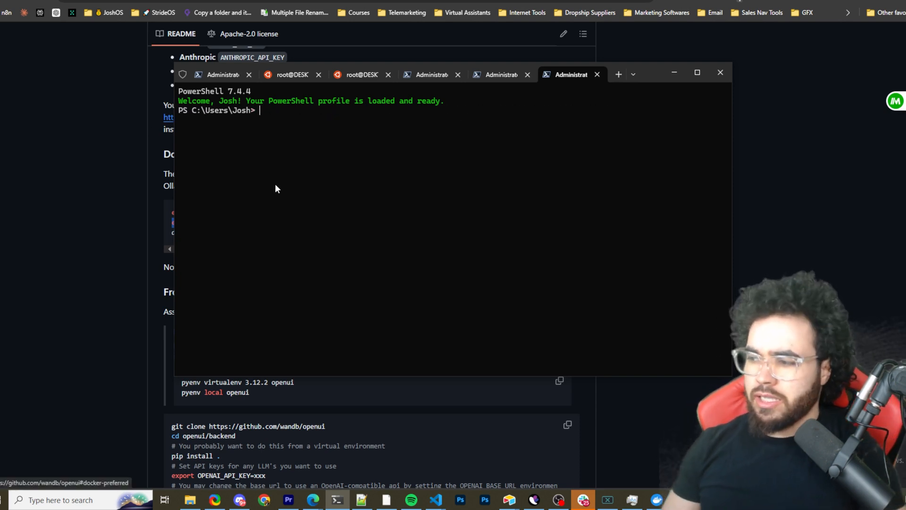
{"action": "mouse_move", "coordinate": [721, 188]}
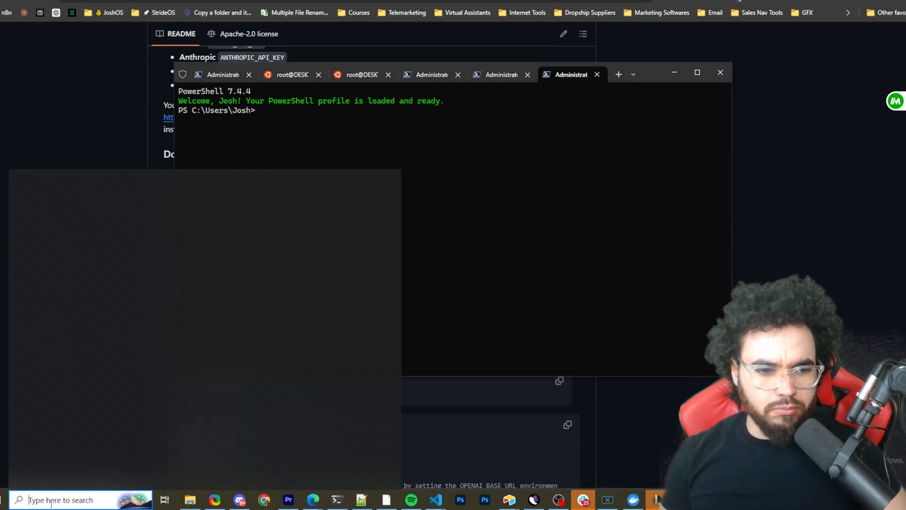
{"action": "type", "text": "env"}
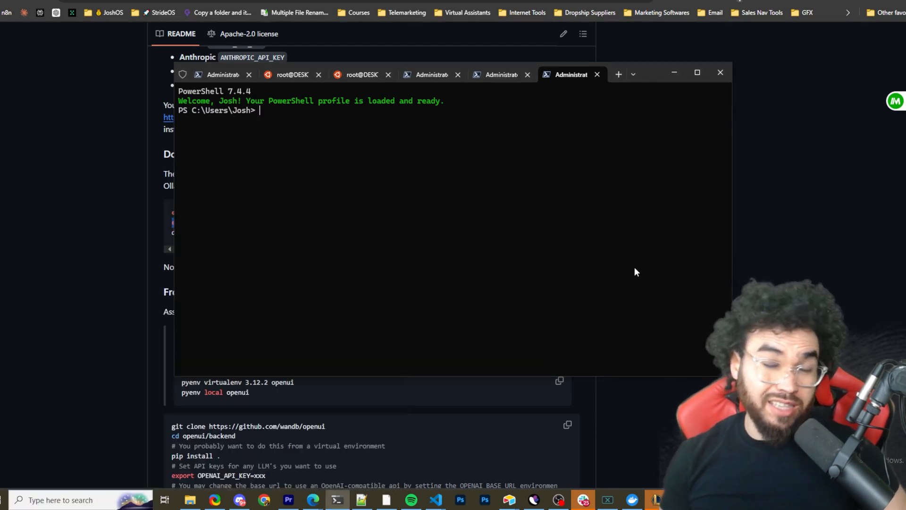
{"action": "left_click", "coordinate": [720, 72]}
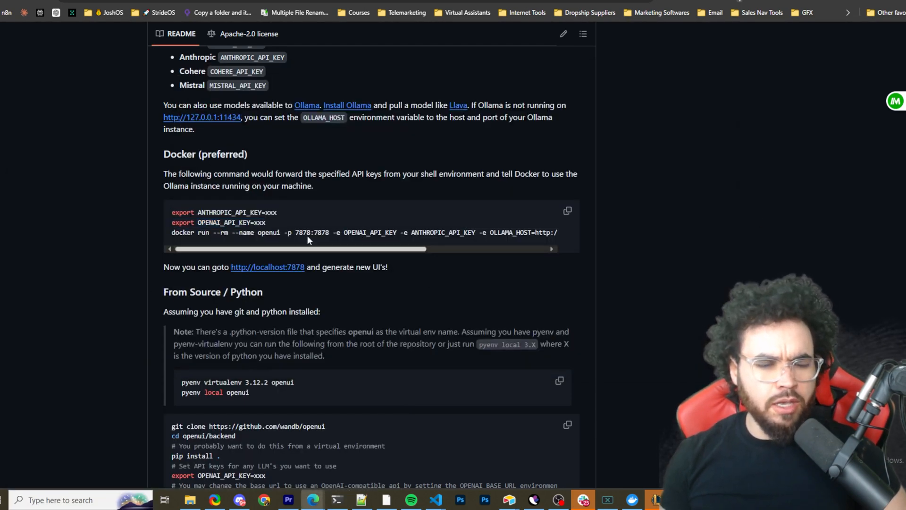
Copy the README's docker run command for openui on port 7878 and paste it into PowerShell.
{"action": "double_click", "coordinate": [234, 212]}
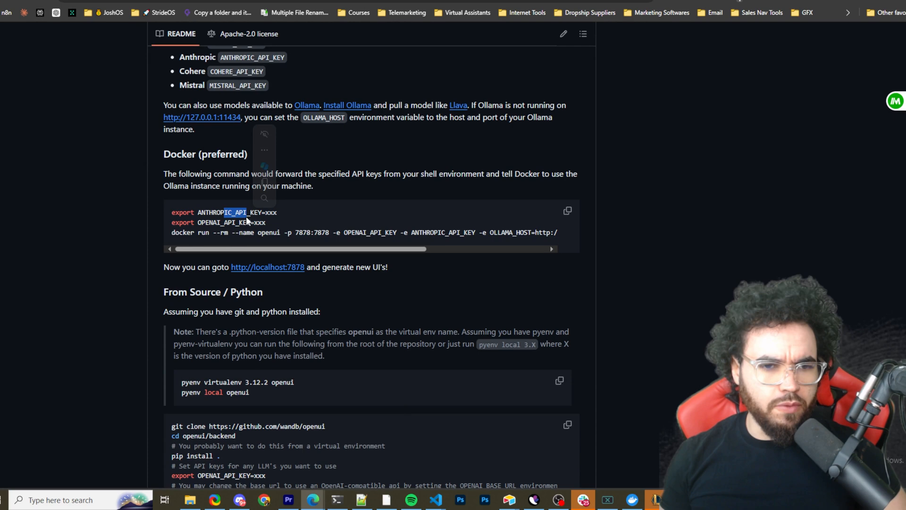
{"action": "double_click", "coordinate": [190, 232]}
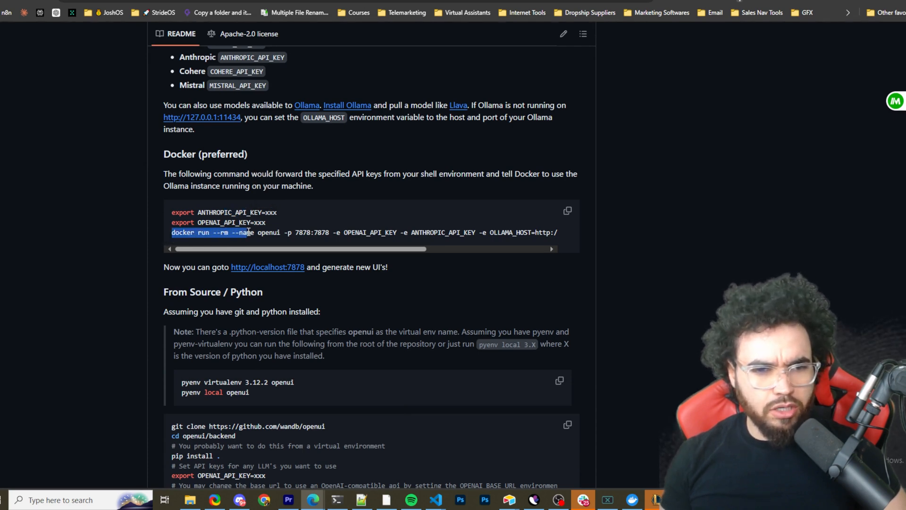
{"action": "left_click_drag", "start_coordinate": [242, 232], "coordinate": [332, 232]}
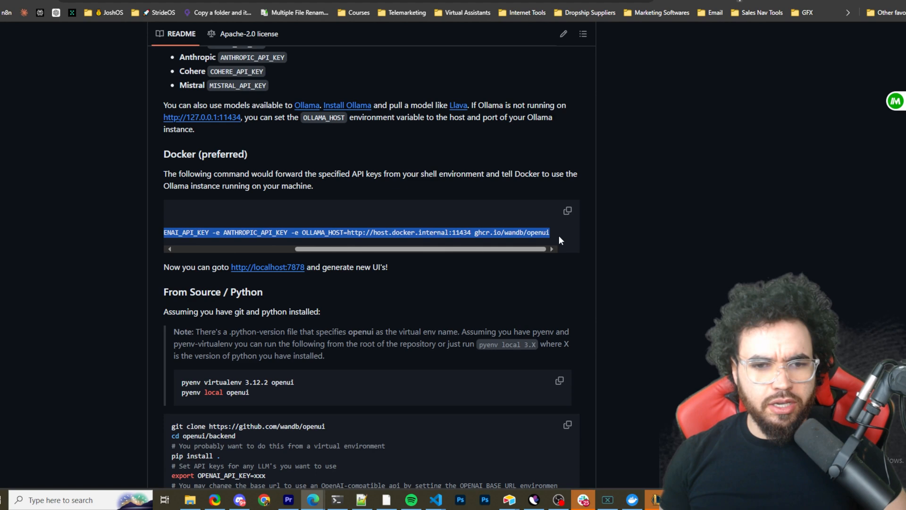
{"action": "mouse_move", "coordinate": [623, 278]}
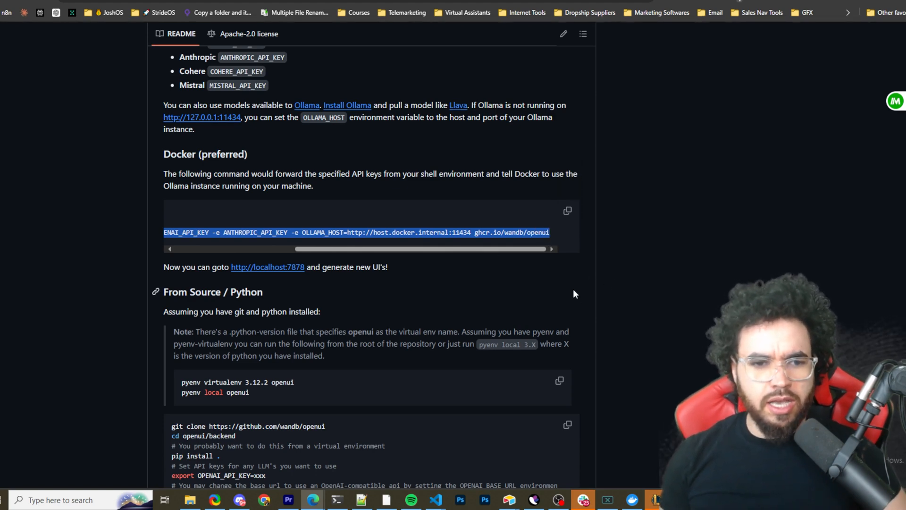
{"action": "mouse_move", "coordinate": [619, 479]}
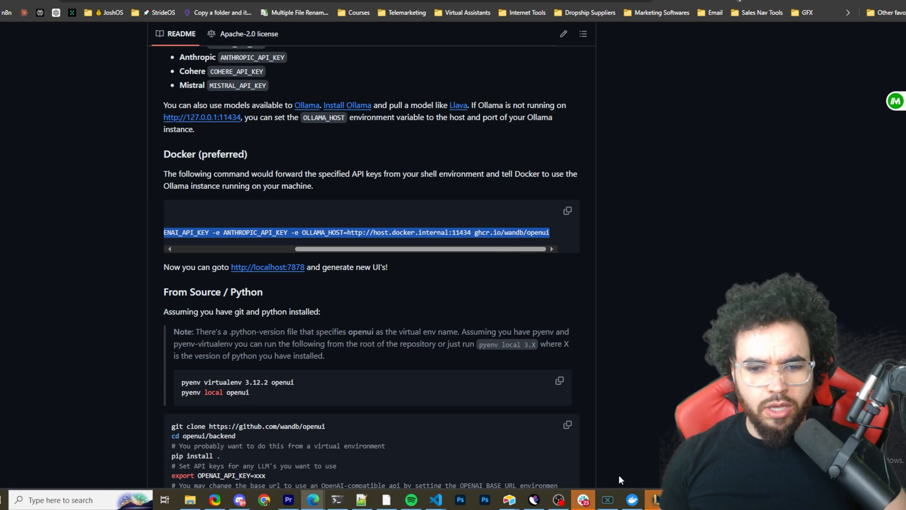
{"action": "left_click", "coordinate": [337, 499]}
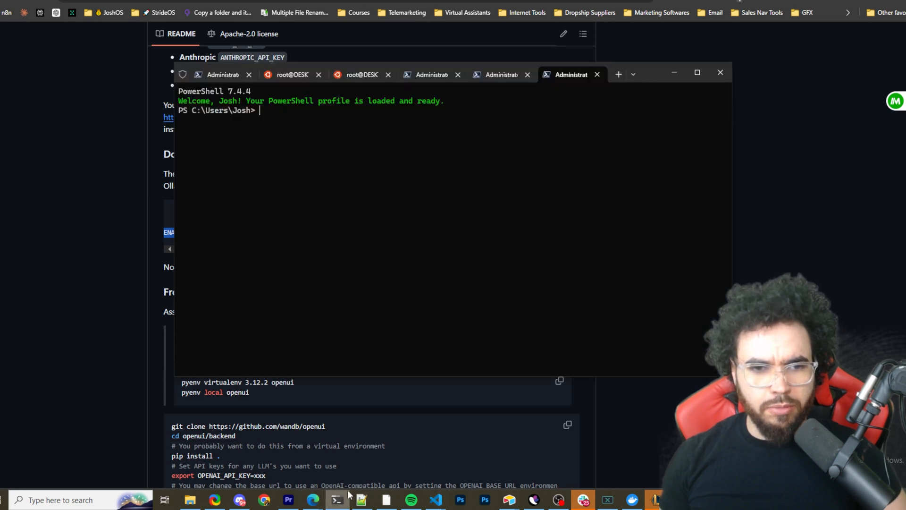
{"action": "type", "text": "docker run --rm --name openui -p 7878:7878 -e OPENAI_API_KEY -e ANTHROPIC_API_KEY -e OLLAMA_HOST=http://host.docker.internal:11434 ghcr.io/wandb/openui"}
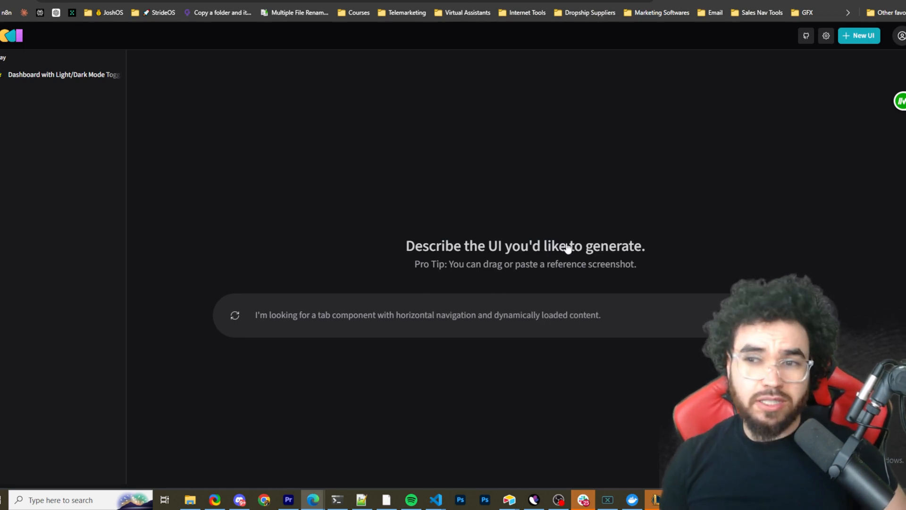
{"action": "mouse_move", "coordinate": [825, 36]}
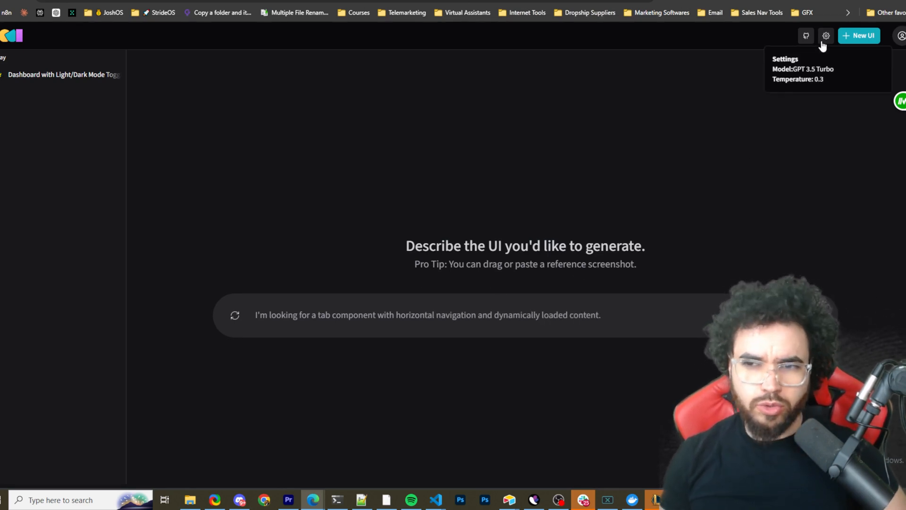
Change the OpenUI Settings model from GPT 3.5 Turbo to GPT 4o.
{"action": "left_click", "coordinate": [825, 35]}
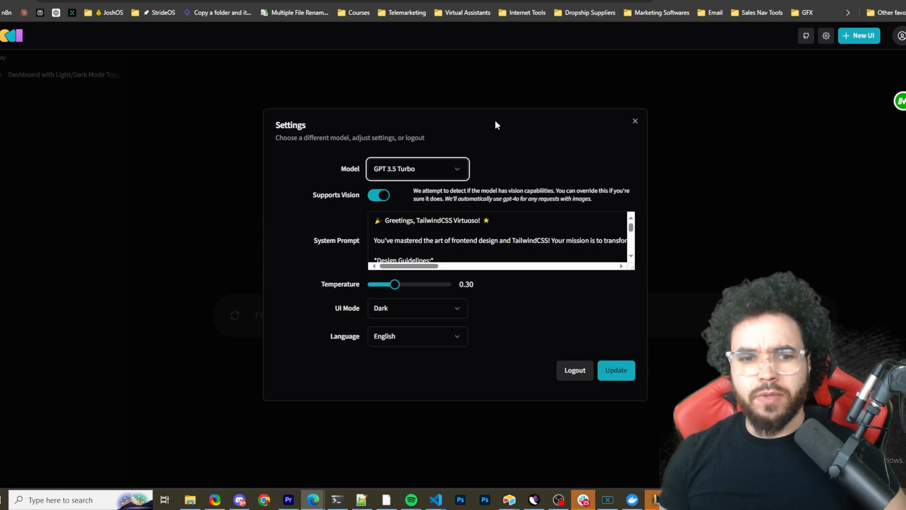
{"action": "left_click", "coordinate": [417, 168]}
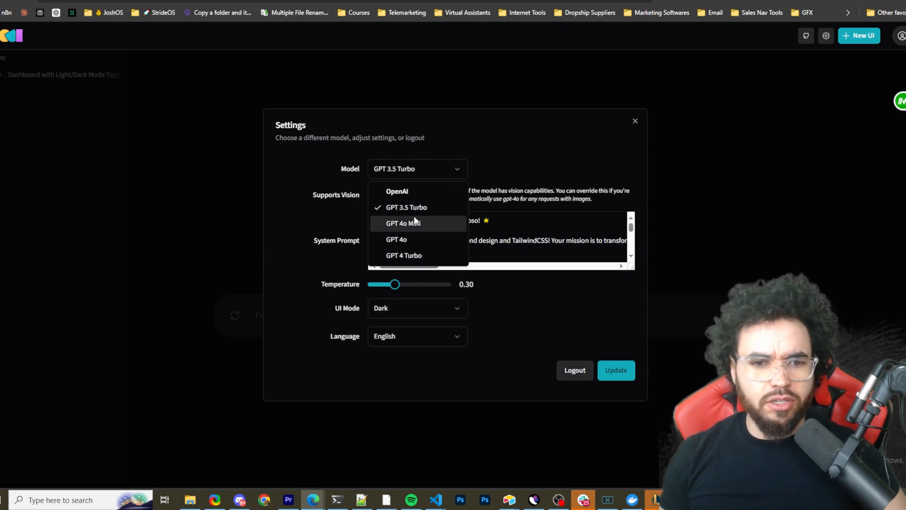
{"action": "left_click", "coordinate": [403, 223]}
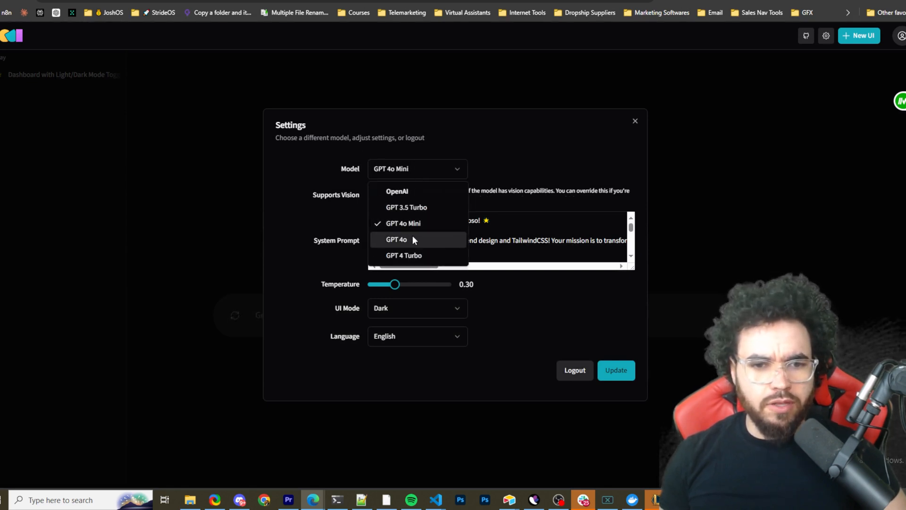
{"action": "left_click", "coordinate": [396, 239]}
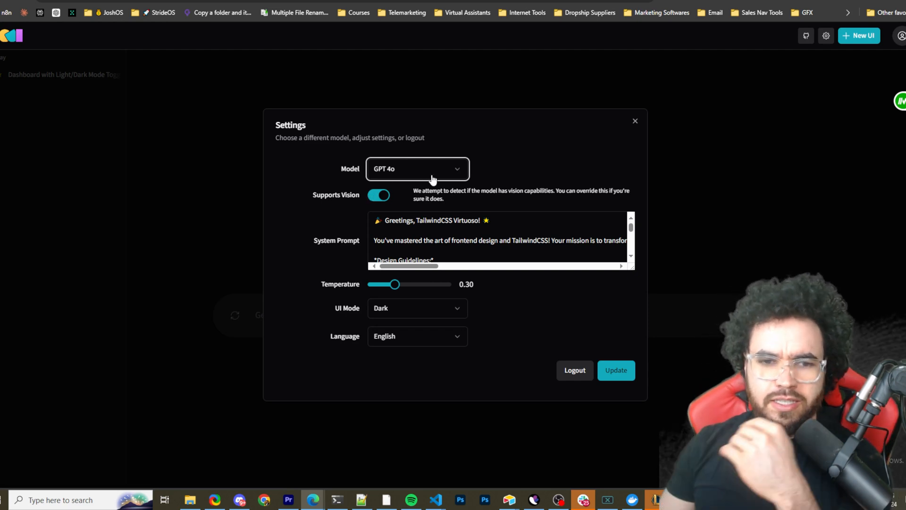
{"action": "mouse_move", "coordinate": [403, 196]}
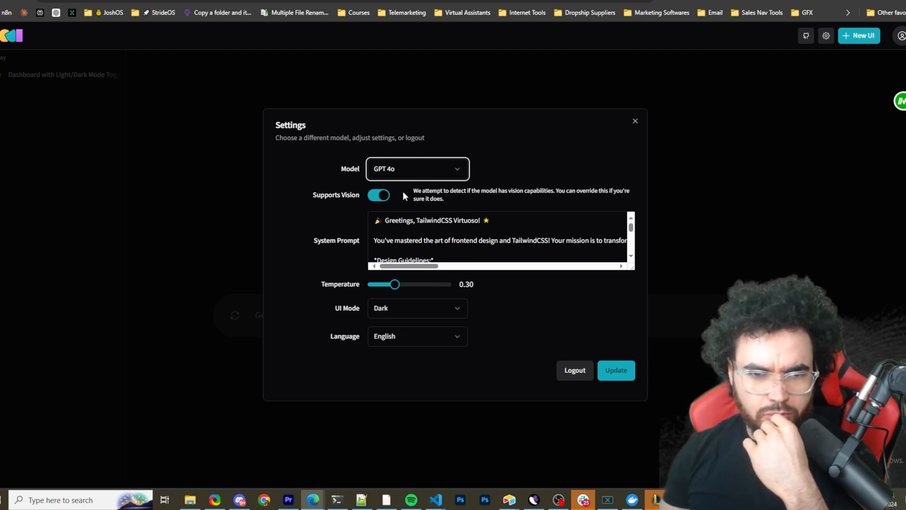
{"action": "mouse_move", "coordinate": [493, 201]}
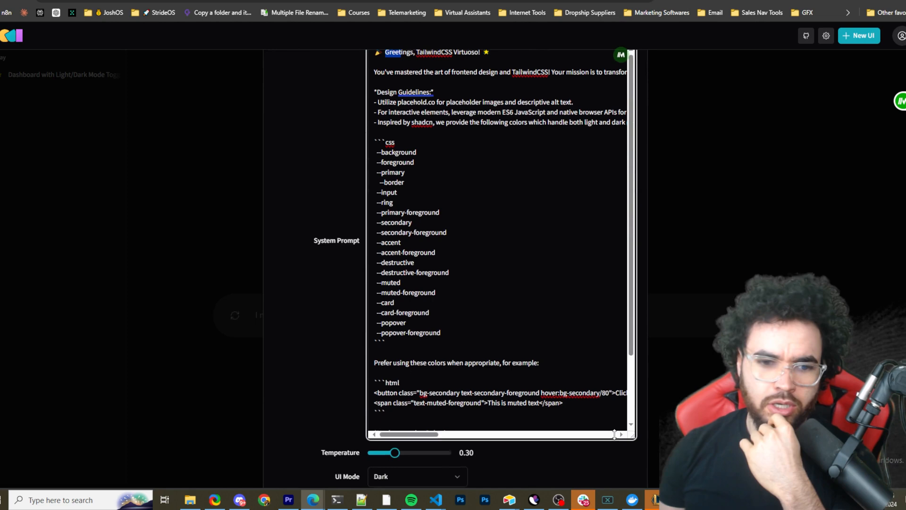
{"action": "scroll", "scroll_direction": "down", "scroll_amount": 3}
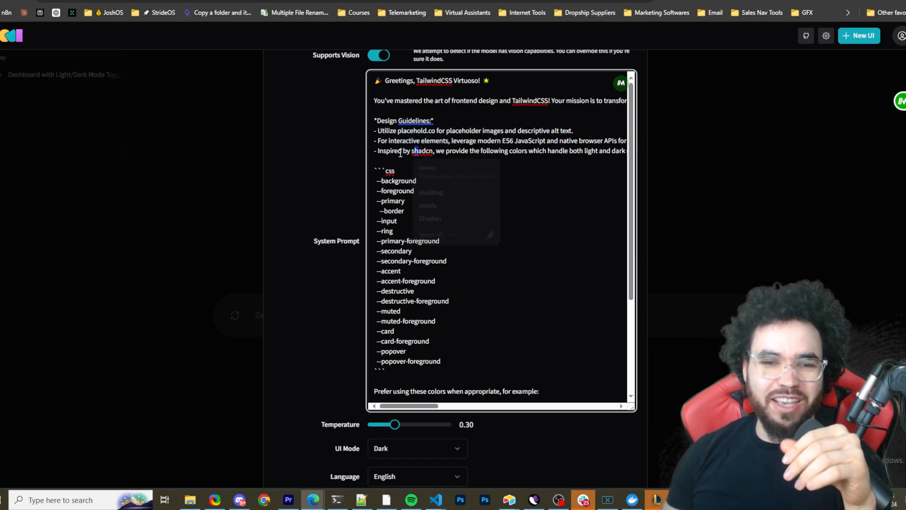
{"action": "left_click_drag", "start_coordinate": [400, 151], "coordinate": [508, 151]}
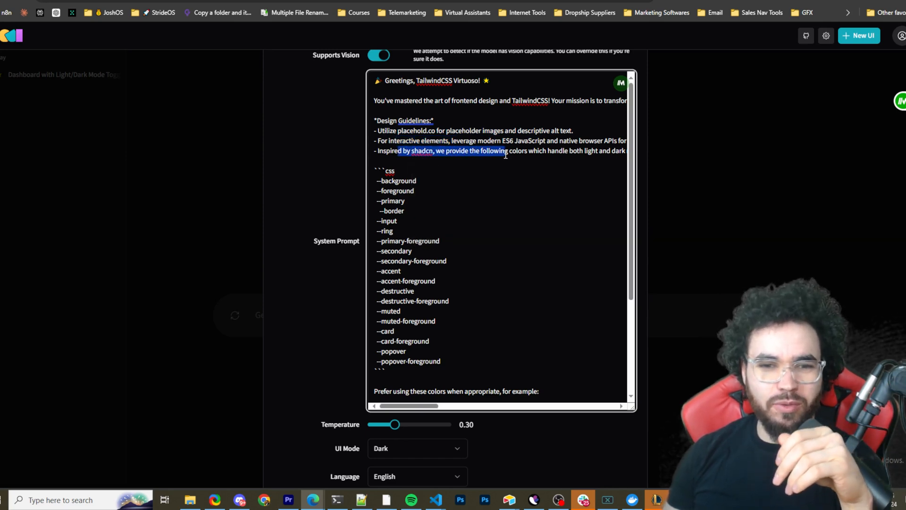
{"action": "scroll", "scroll_direction": "right", "scroll_amount": 3}
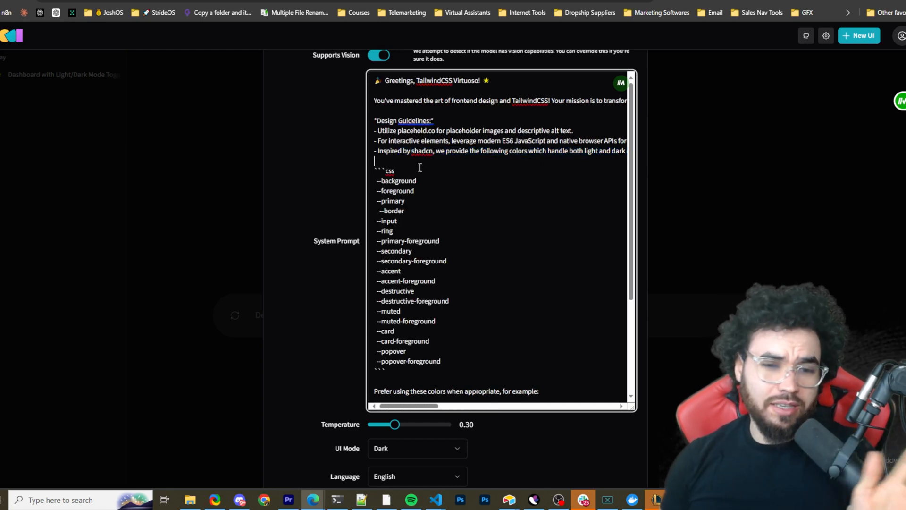
{"action": "scroll", "scroll_direction": "down", "scroll_amount": 3}
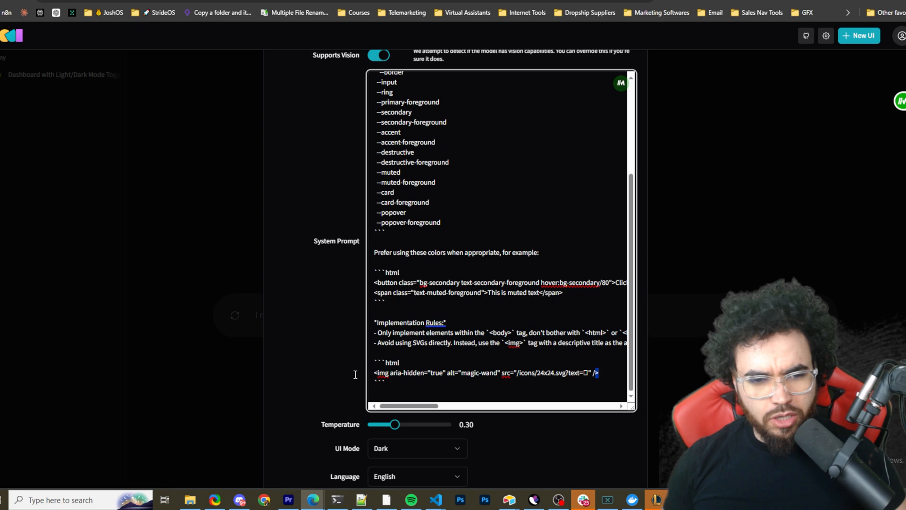
Lower the temperature slider from 0.30 to 0.25 and close Settings.
{"action": "left_click_drag", "start_coordinate": [391, 425], "coordinate": [383, 425]}
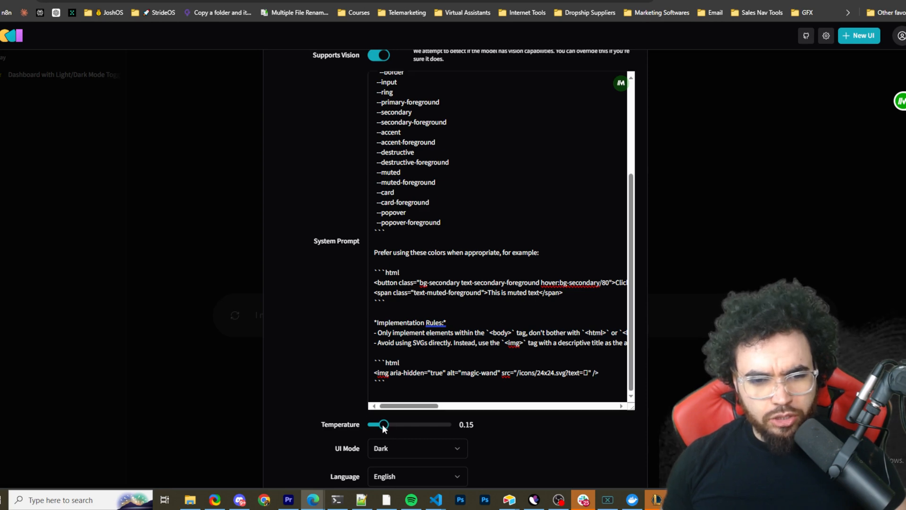
{"action": "left_click_drag", "start_coordinate": [382, 424], "coordinate": [392, 424]}
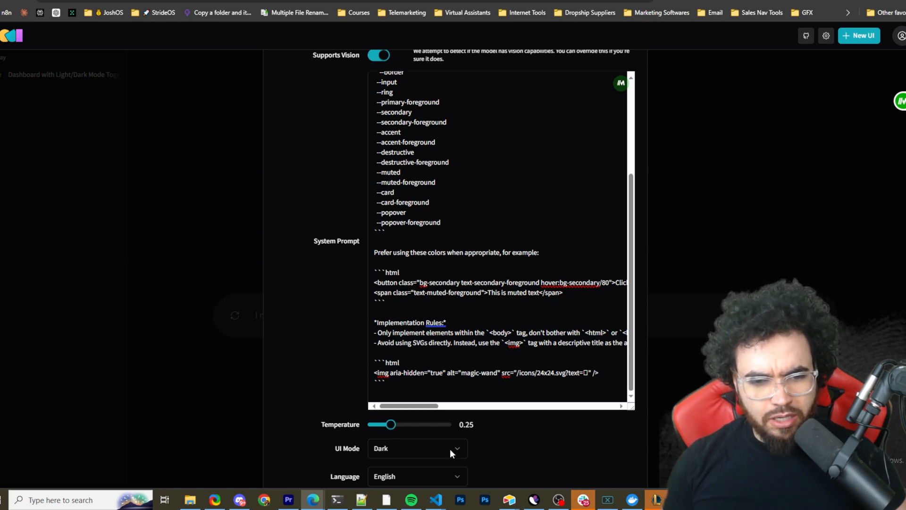
{"action": "left_click", "coordinate": [417, 448]}
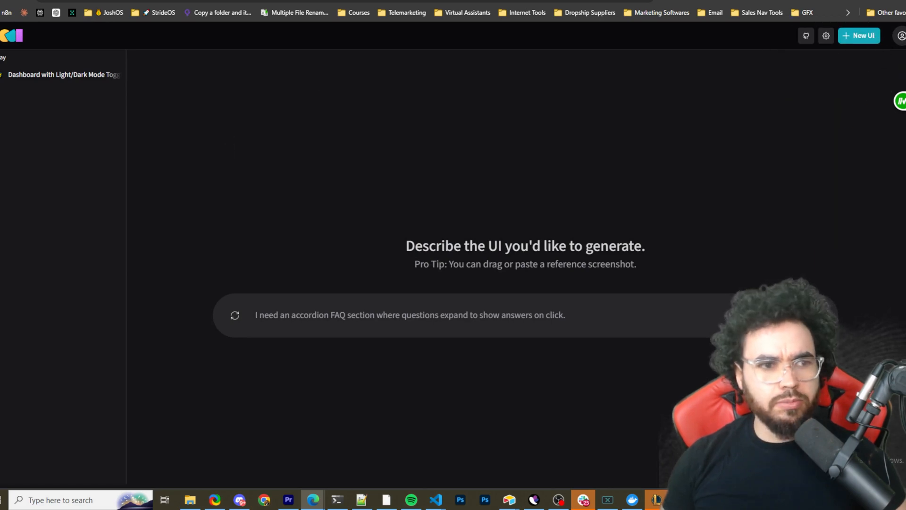
{"action": "left_click", "coordinate": [64, 75]}
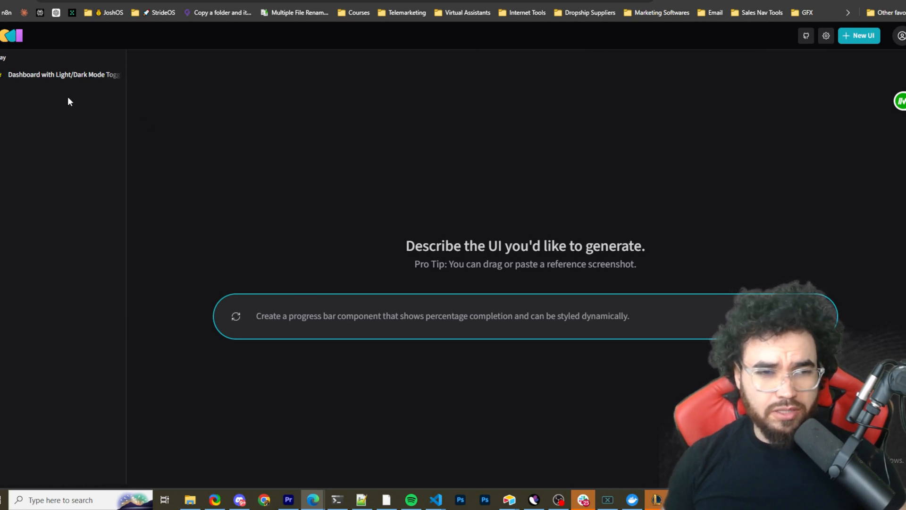
{"action": "left_click", "coordinate": [256, 316]}
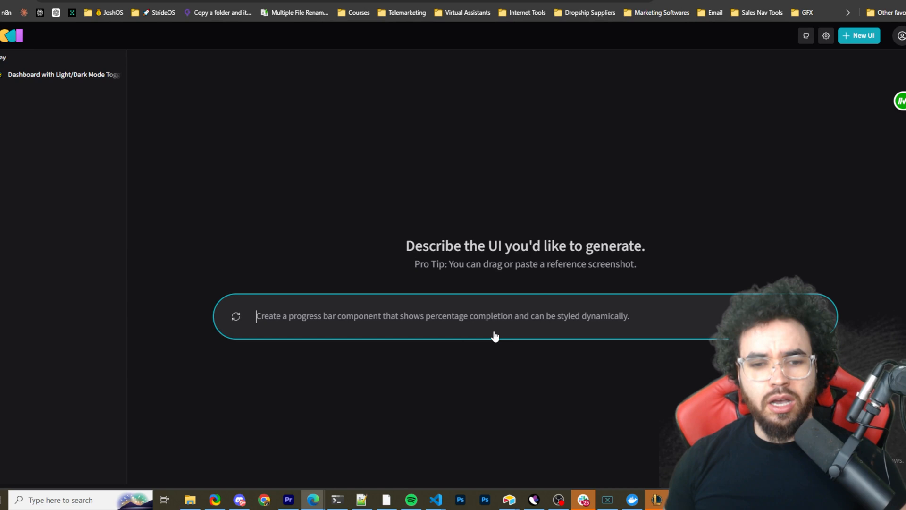
{"action": "type", "text": "Generate a modal popu"}
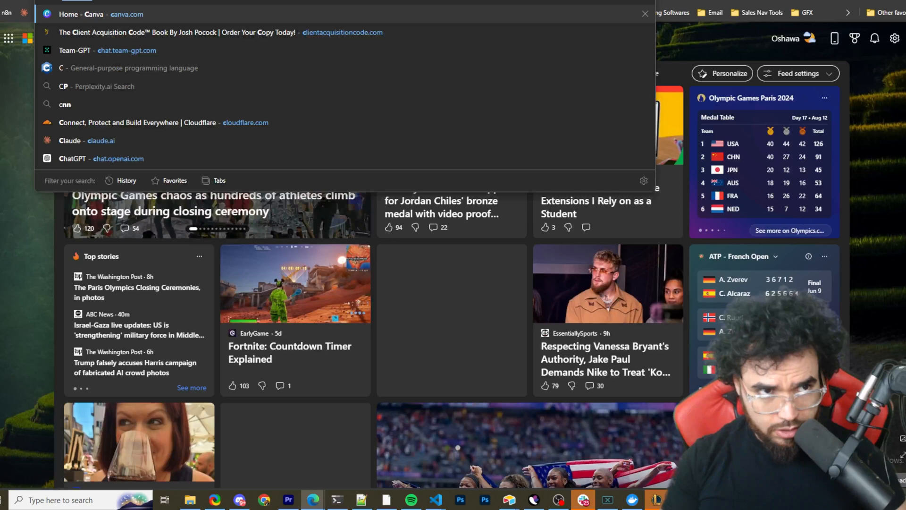
Go to trello.com in a new tab and scroll to the Calendar view section.
{"action": "type", "text": "trello"}
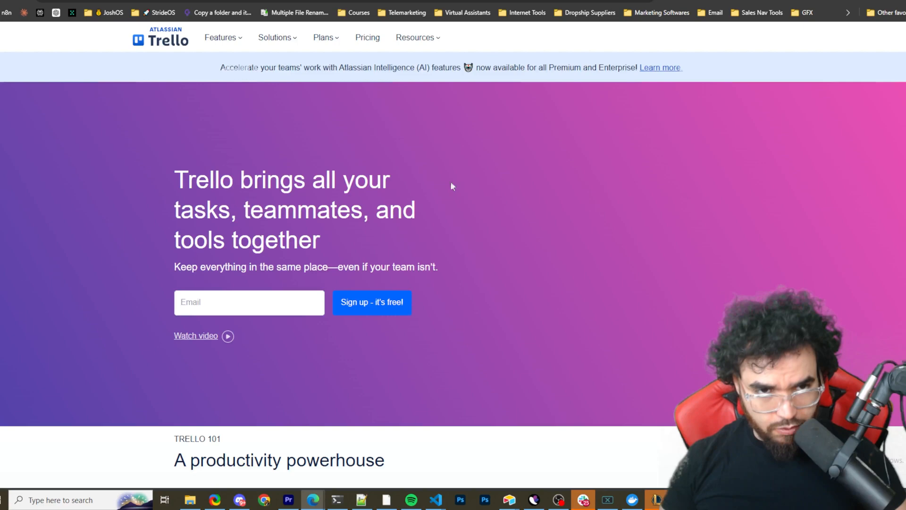
{"action": "scroll", "scroll_direction": "down", "scroll_amount": 3}
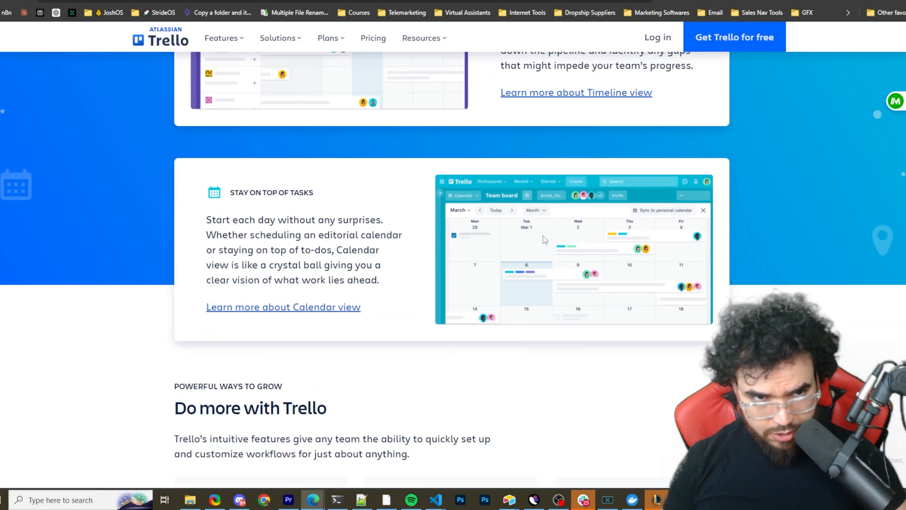
{"action": "mouse_move", "coordinate": [553, 264]}
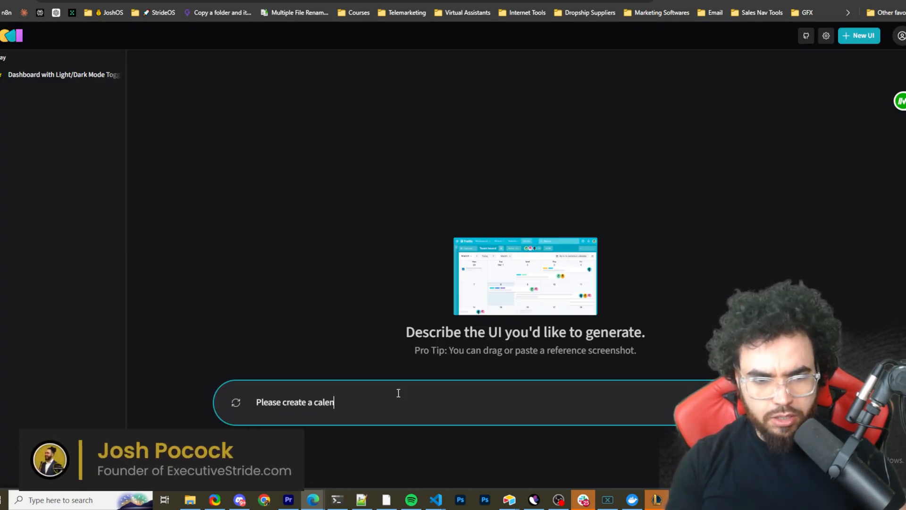
Attach the Trello calendar screenshot with the prompt 'Please create a calendar UI like this'.
{"action": "type", "text": "dar UI"}
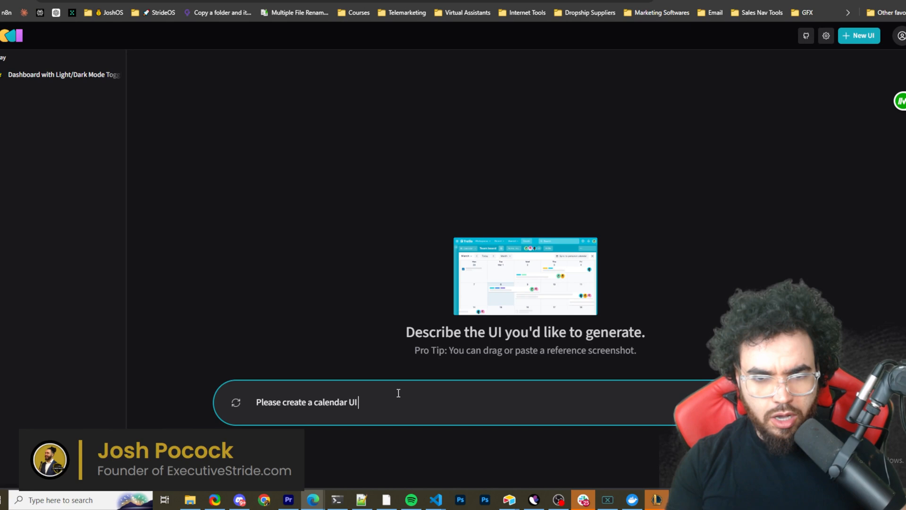
{"action": "type", "text": "like thi"}
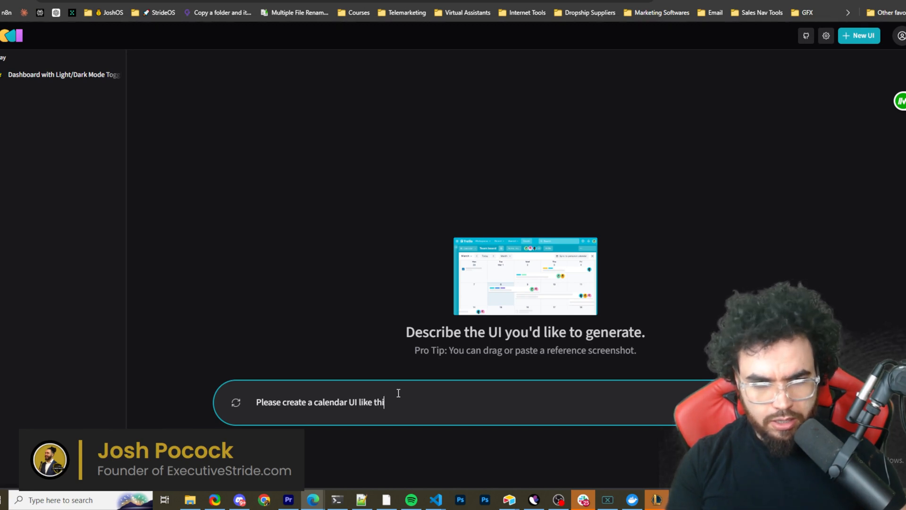
{"action": "type", "text": "s"}
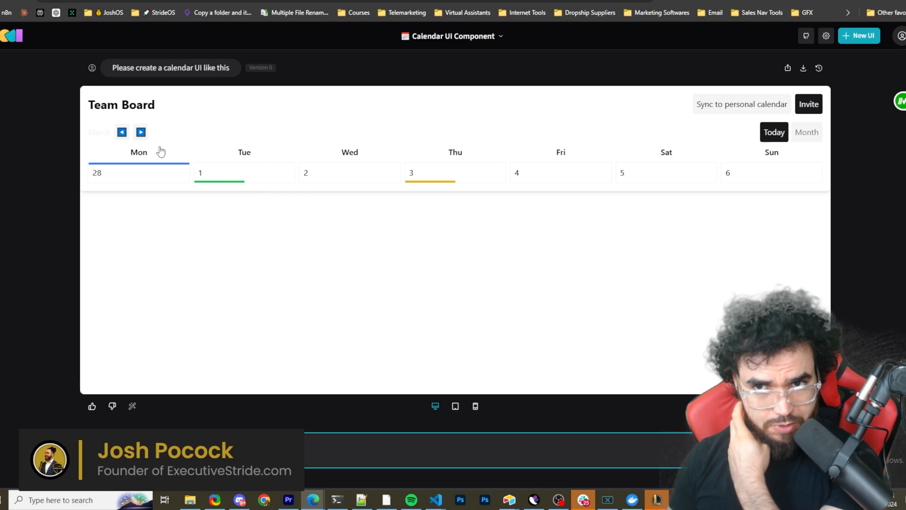
{"action": "mouse_move", "coordinate": [160, 136]}
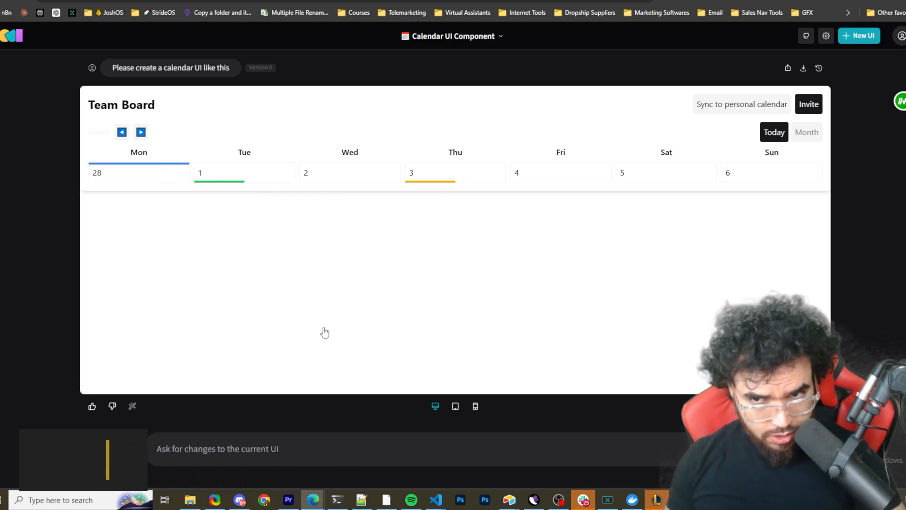
Ask OpenUI to make the calendar show correct dates and number of days per month.
{"action": "type", "text": "make sure you have all the"}
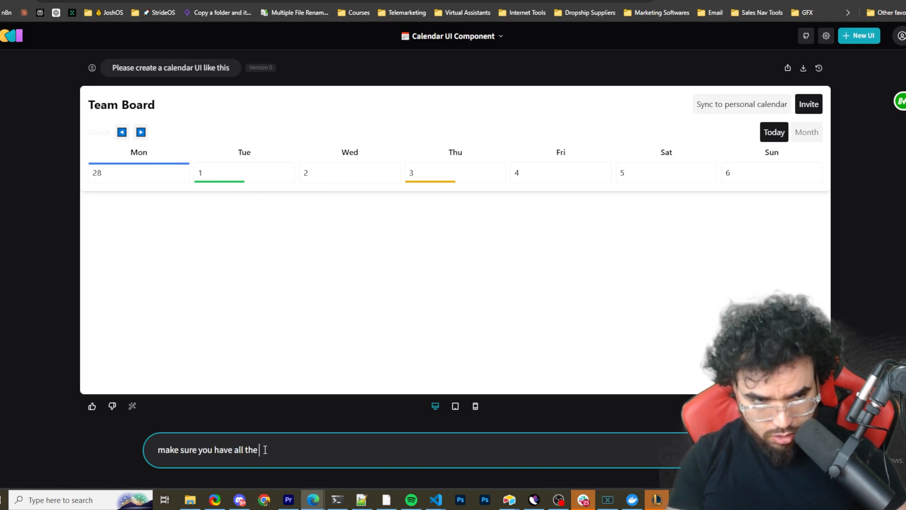
{"action": "type", "text": "correct dates /"}
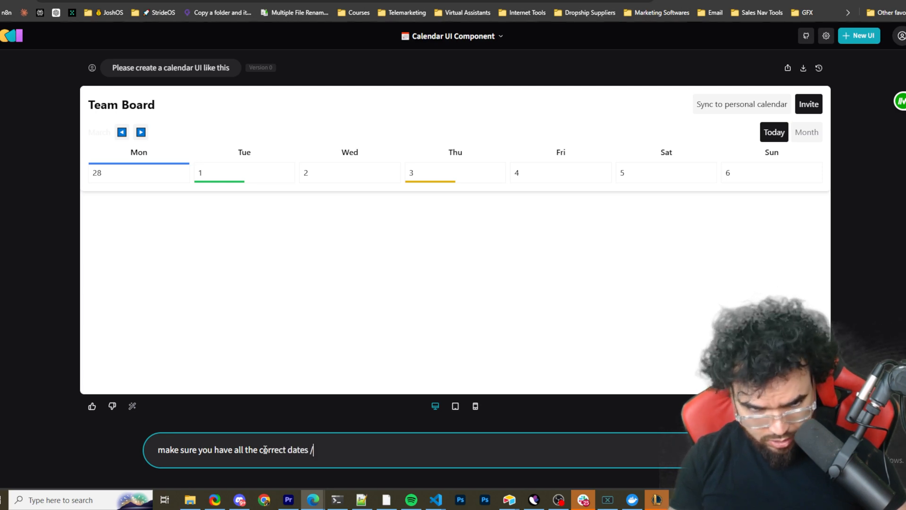
{"action": "type", "text": "number of"}
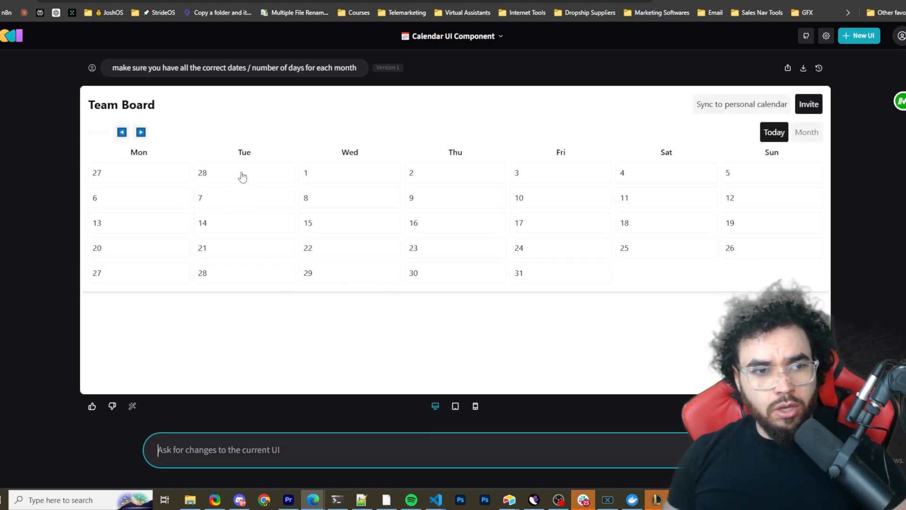
{"action": "mouse_move", "coordinate": [548, 268]}
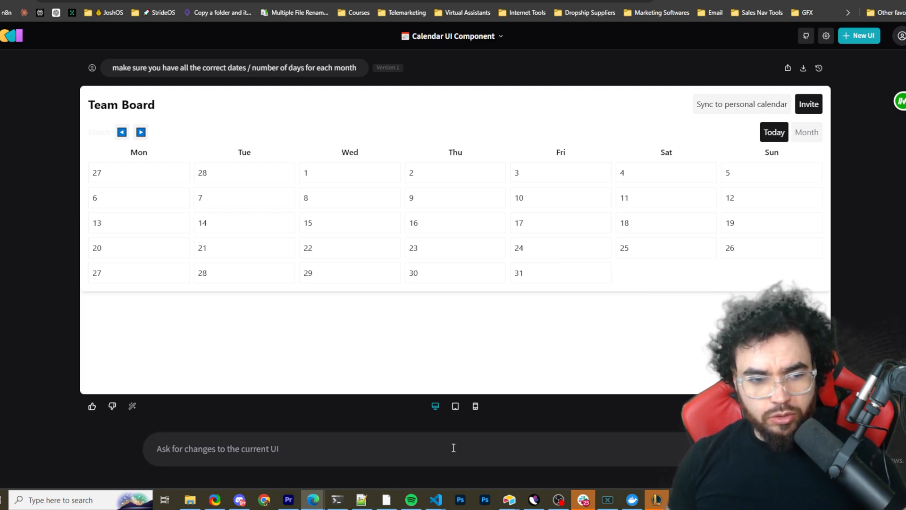
Request a light mode and dark mode toggle in the calendar's top right.
{"action": "type", "text": "ma"}
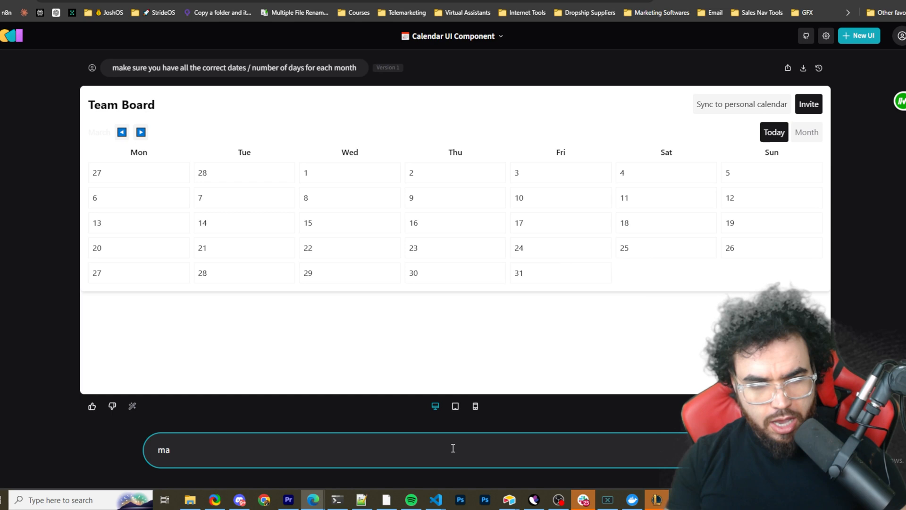
{"action": "type", "text": "add a toggle for"}
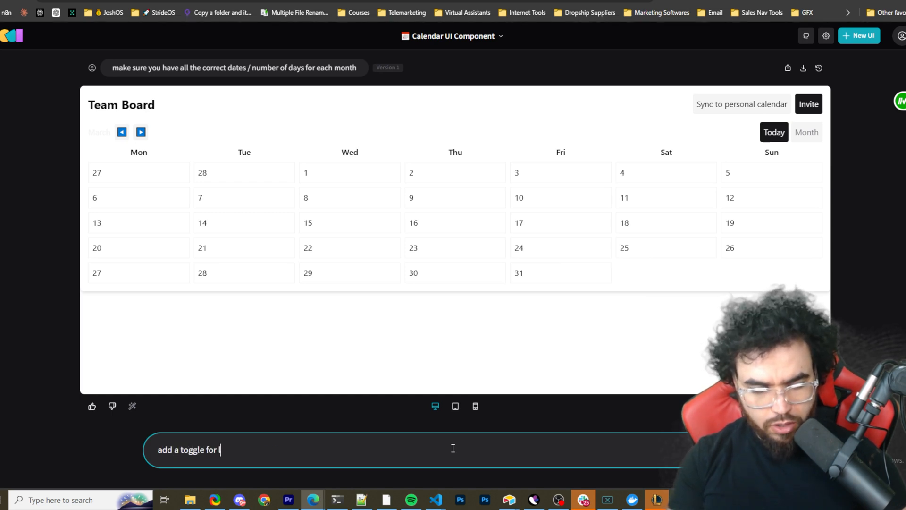
{"action": "type", "text": "ight mode"}
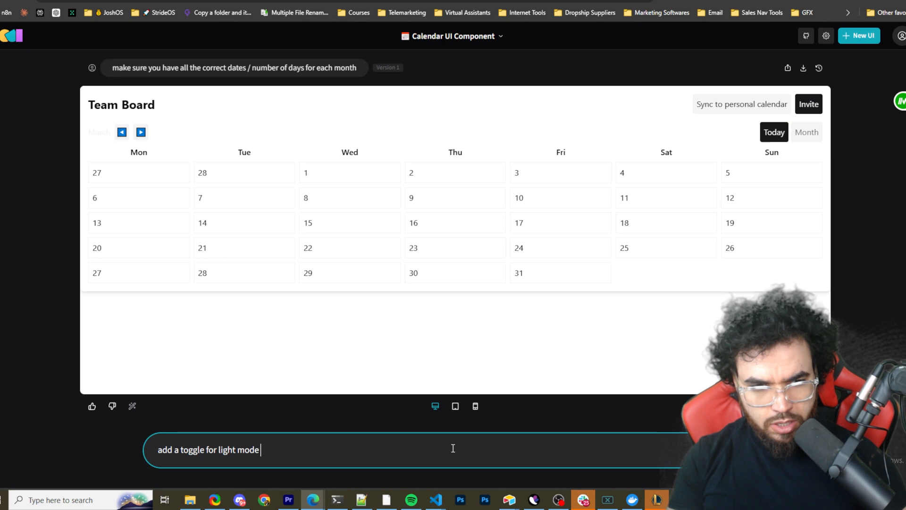
{"action": "type", "text": "and dark mode"}
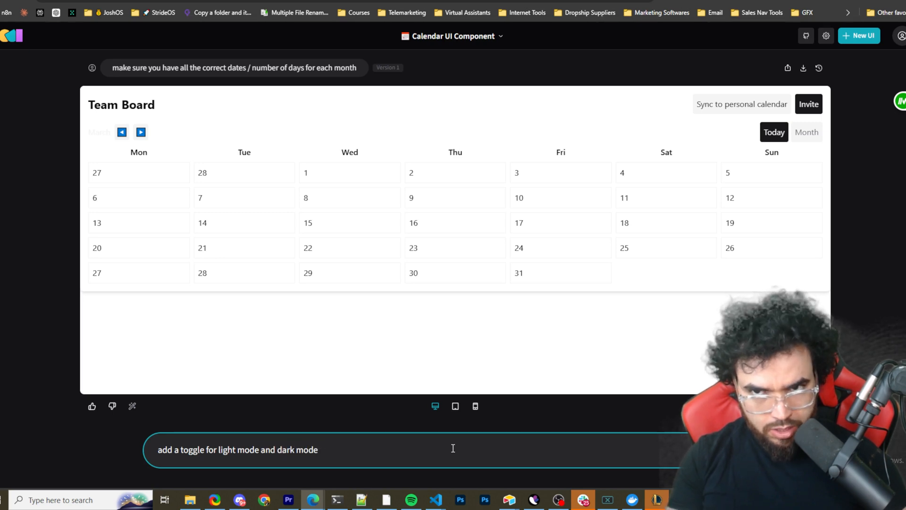
{"action": "type", "text": "in the top"}
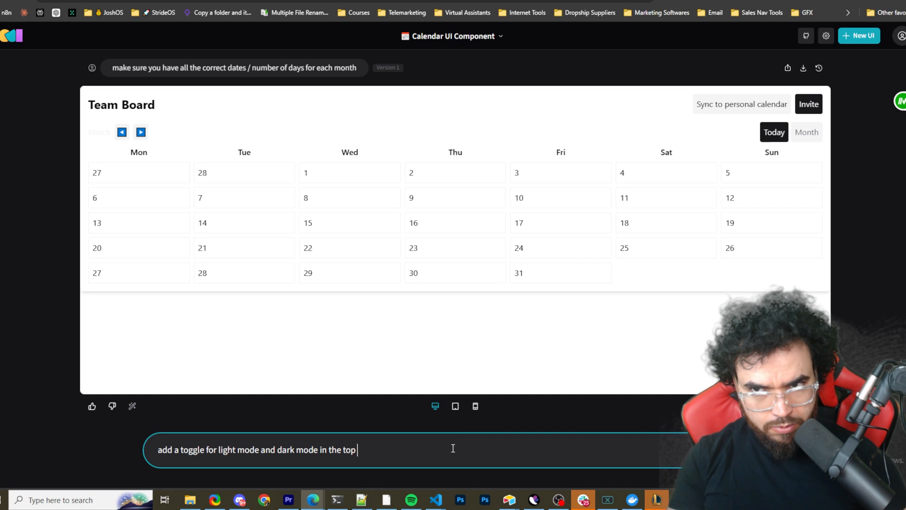
{"action": "type", "text": "right"}
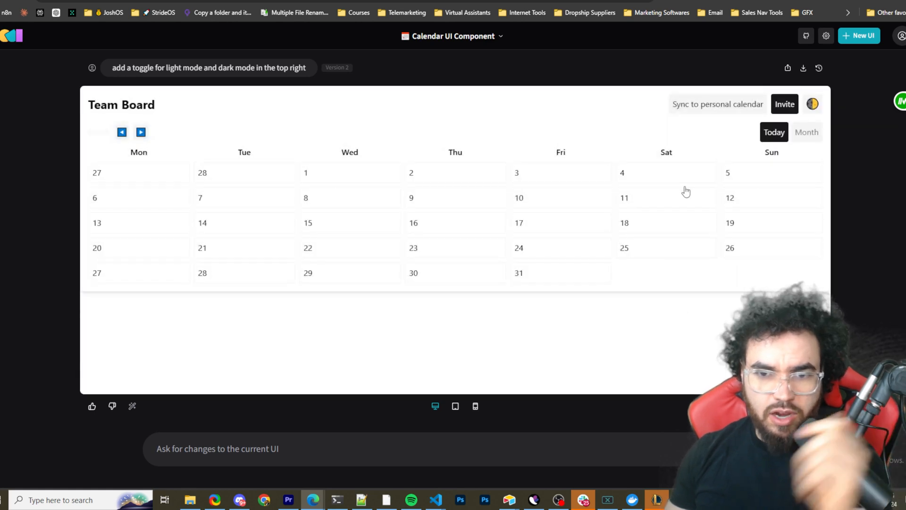
{"action": "mouse_move", "coordinate": [148, 319]}
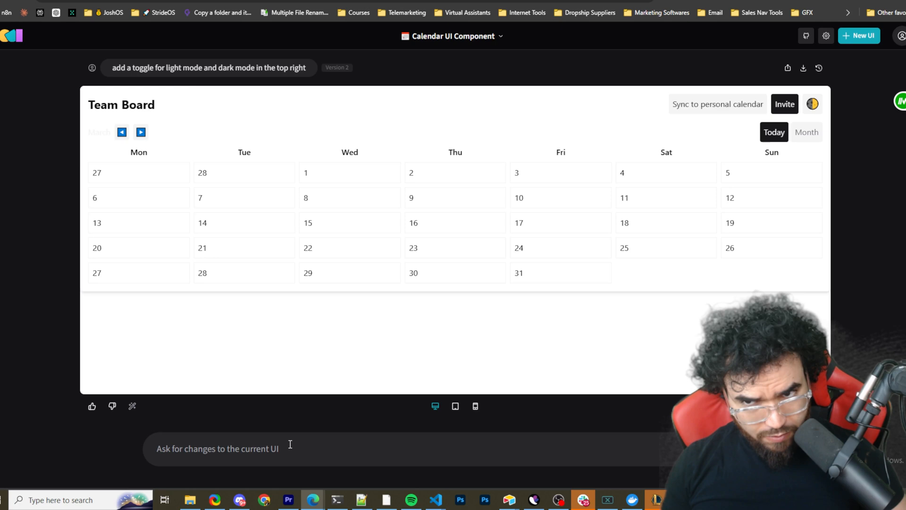
{"action": "mouse_move", "coordinate": [295, 441]}
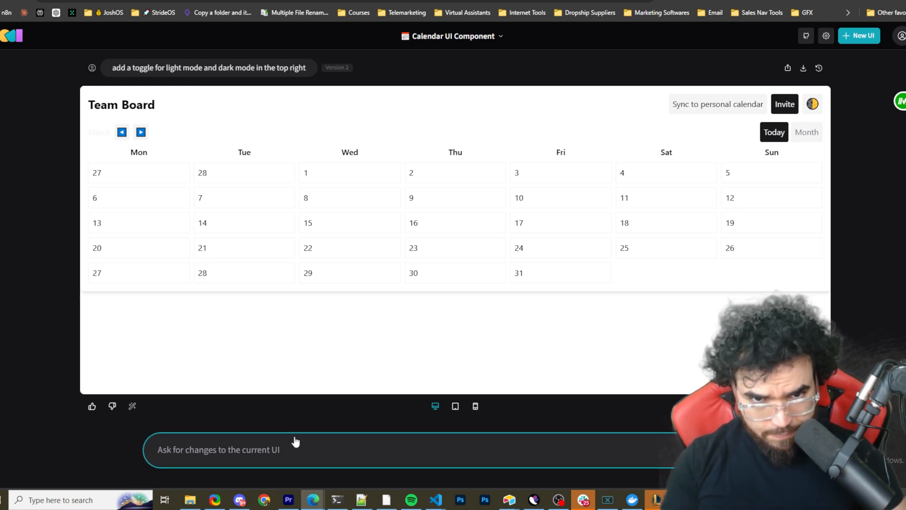
Request an Add Event button that opens a pop-up form for adding calendar events.
{"action": "type", "text": "add a button with a pop"}
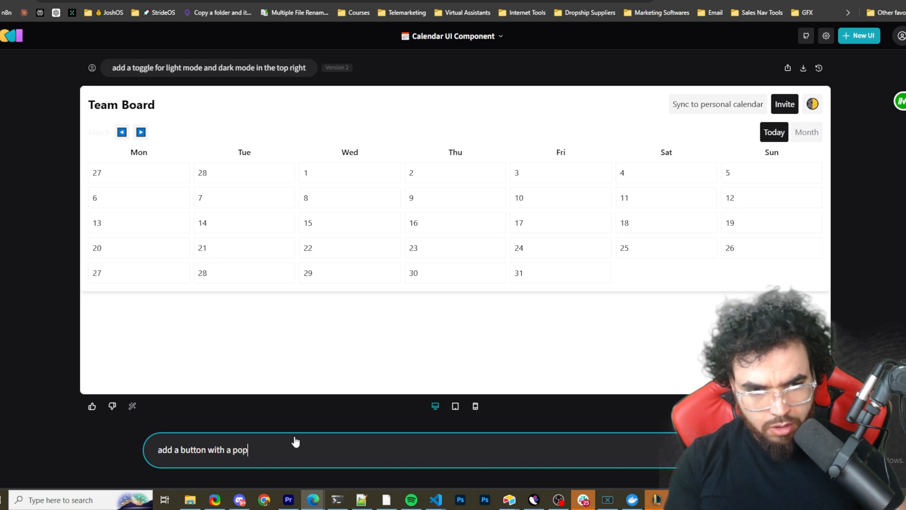
{"action": "type", "text": "up form"}
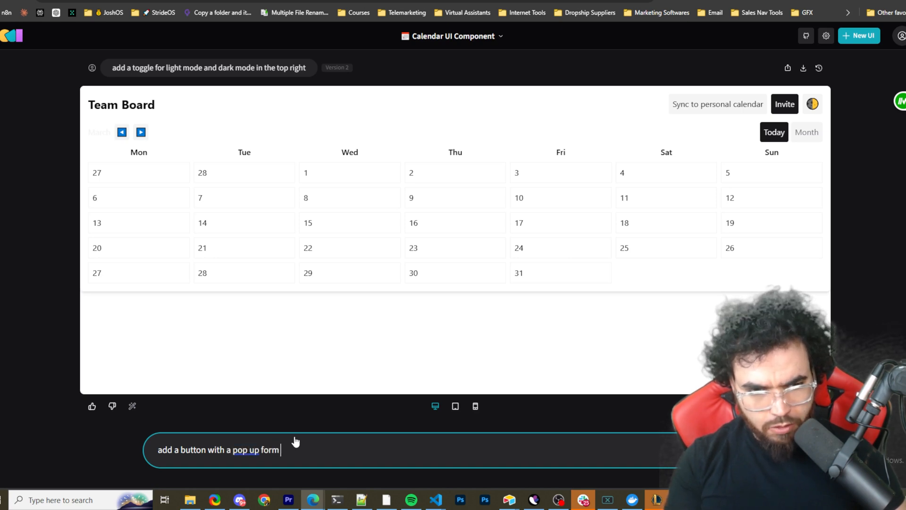
{"action": "type", "text": "on click to"}
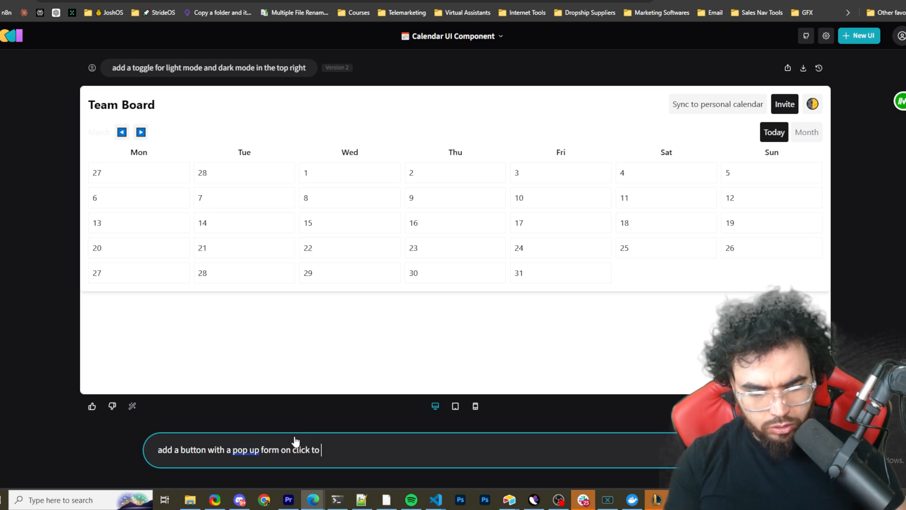
{"action": "type", "text": "add events to"}
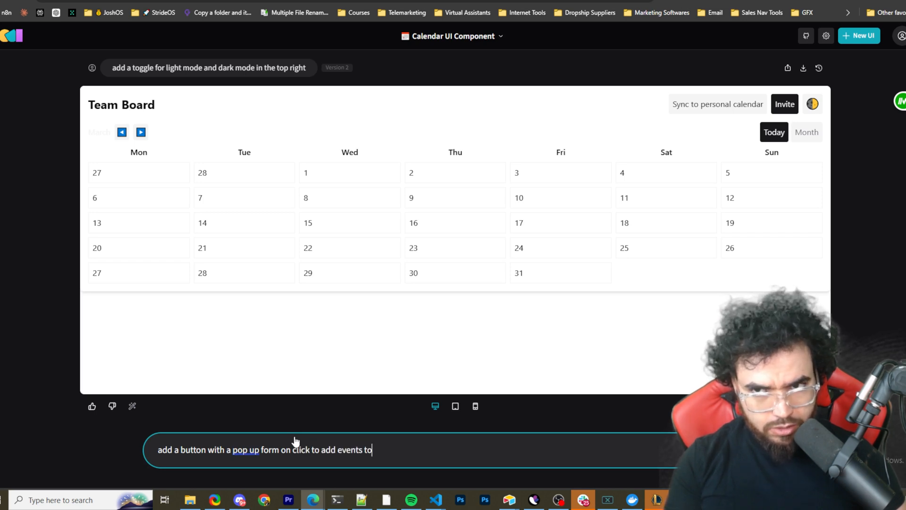
{"action": "type", "text": "the calend"}
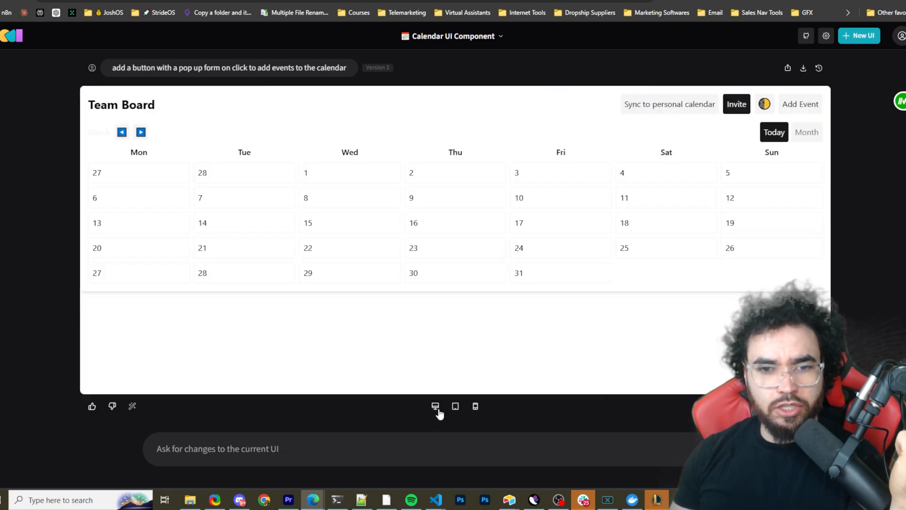
Check the calendar preview at tablet width, then return it to desktop width.
{"action": "left_click", "coordinate": [455, 406]}
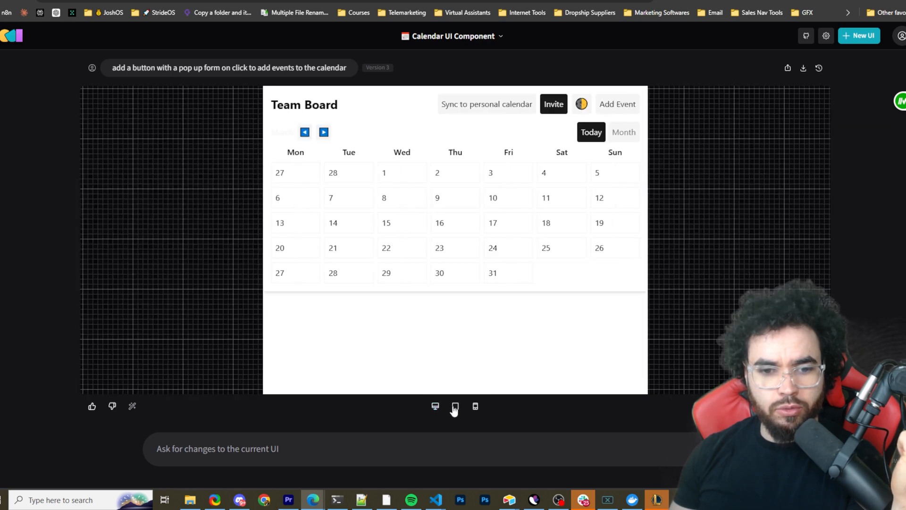
{"action": "left_click", "coordinate": [475, 406]}
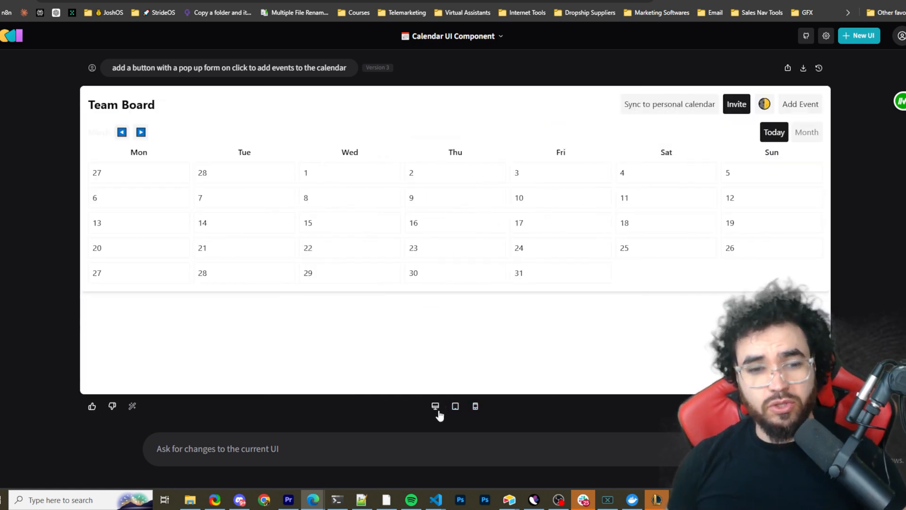
{"action": "left_click", "coordinate": [476, 407]}
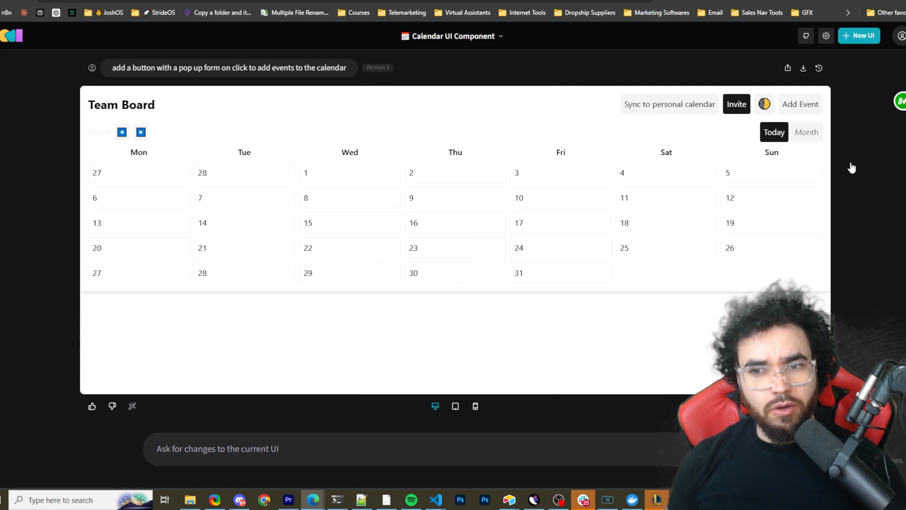
Submit a test event titled TEST on 08/13/2024 with description TEST.
{"action": "left_click", "coordinate": [800, 104]}
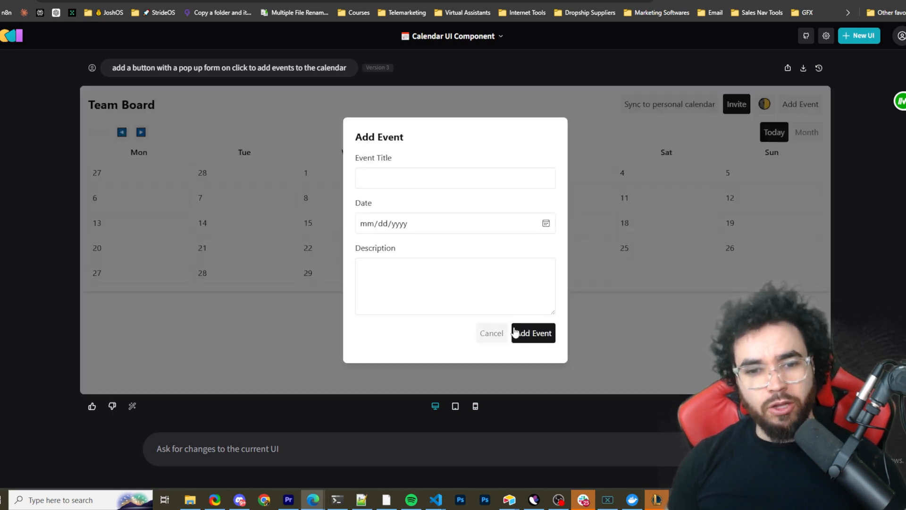
{"action": "left_click", "coordinate": [455, 178]}
{"action": "type", "text": "TEST"}
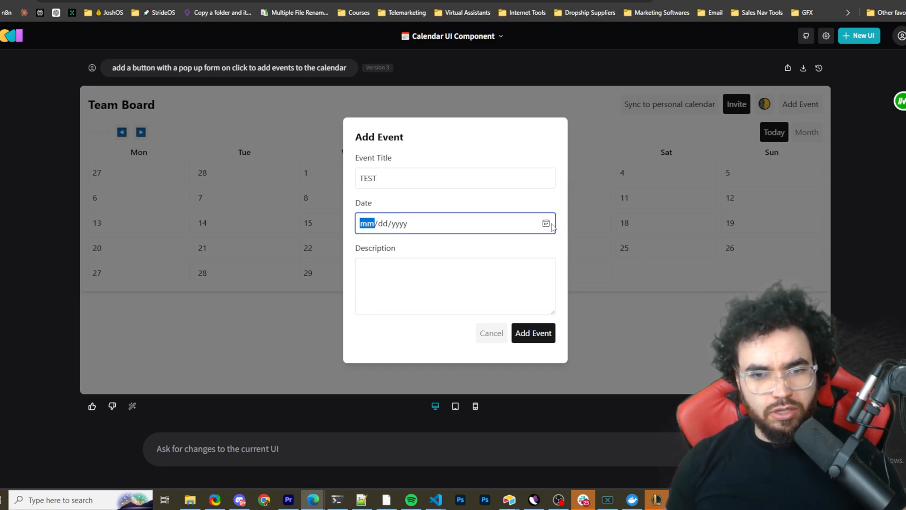
{"action": "type", "text": "08/13/2024"}
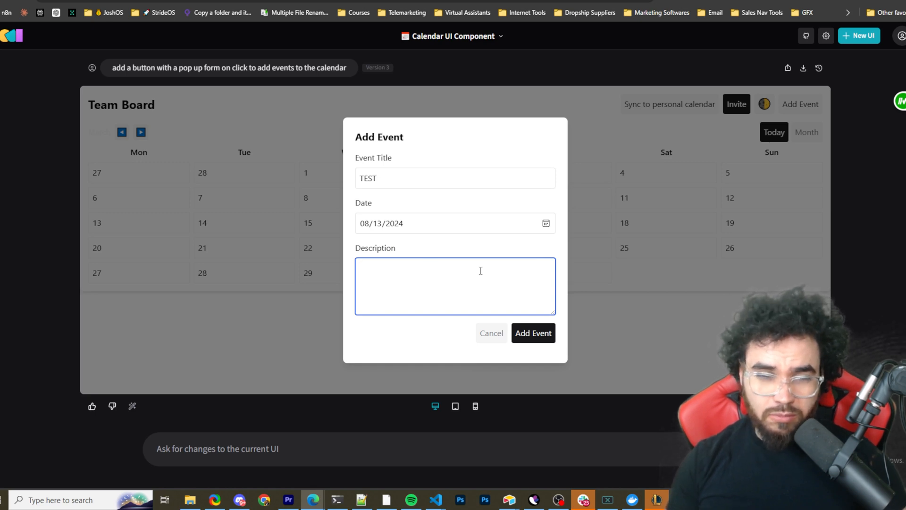
{"action": "type", "text": "TEST"}
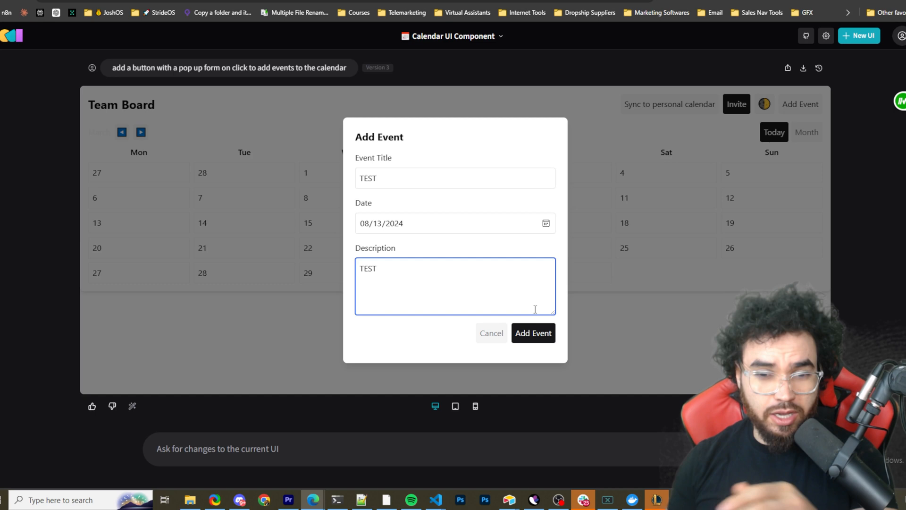
{"action": "left_click", "coordinate": [491, 332]}
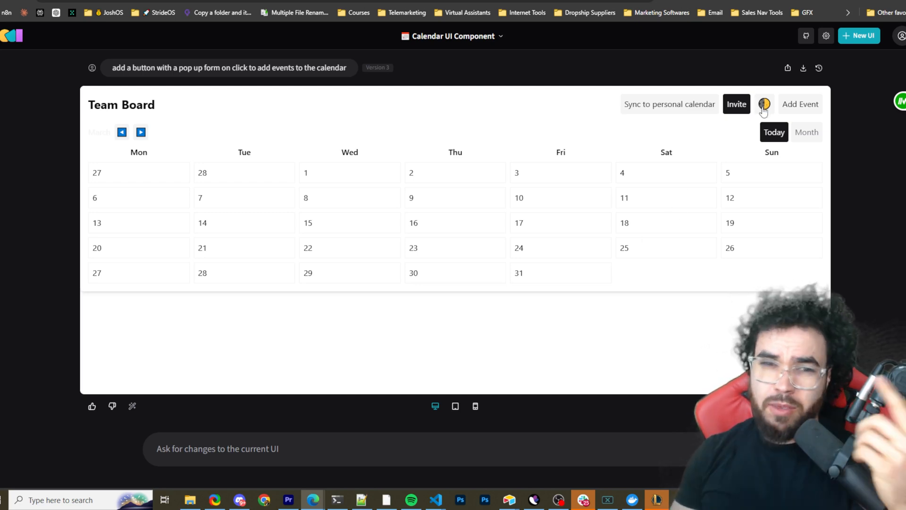
{"action": "mouse_move", "coordinate": [845, 52]}
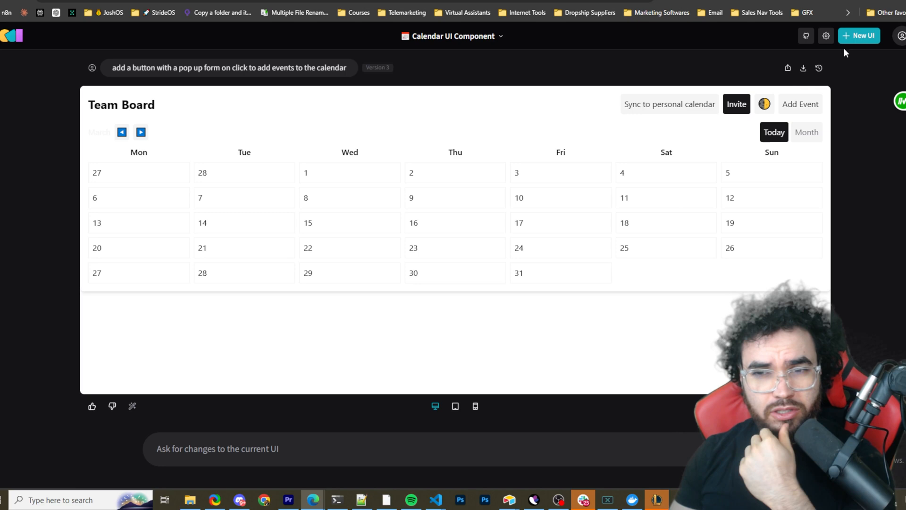
{"action": "mouse_move", "coordinate": [590, 106]}
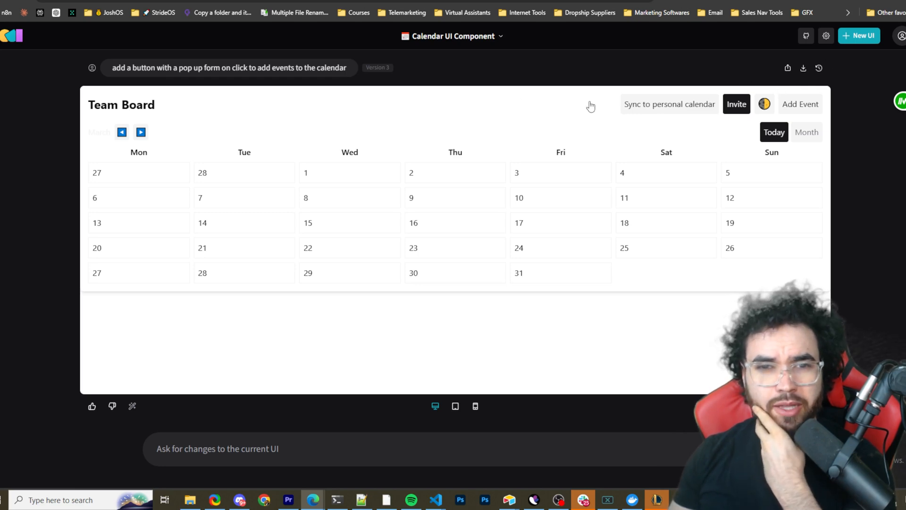
{"action": "mouse_move", "coordinate": [551, 95]}
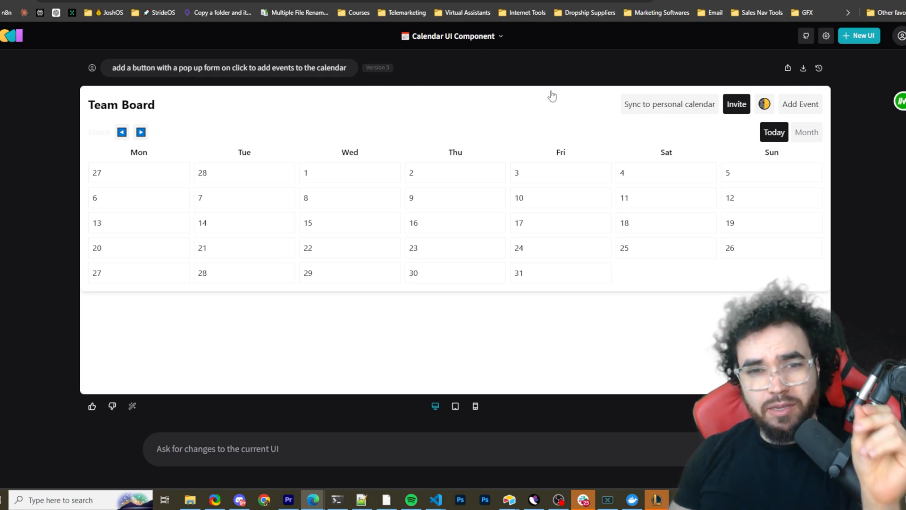
{"action": "mouse_move", "coordinate": [476, 79]}
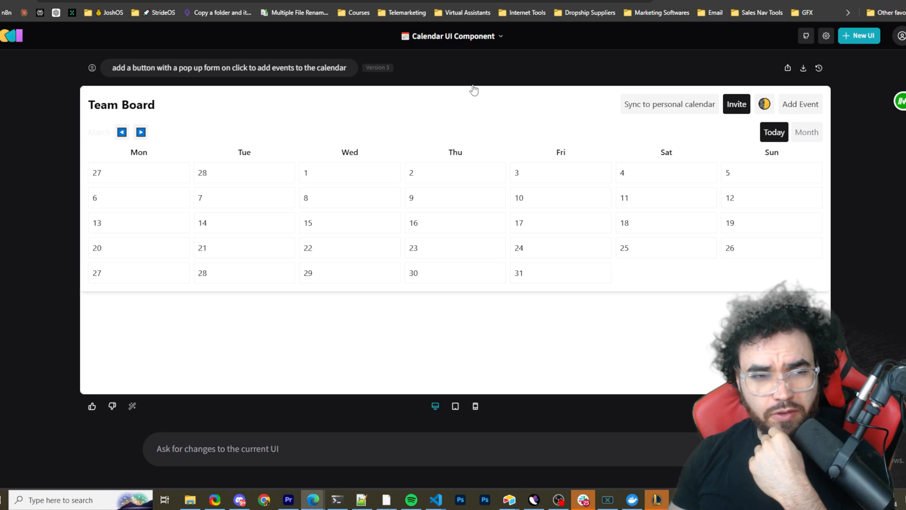
{"action": "left_click", "coordinate": [800, 104]}
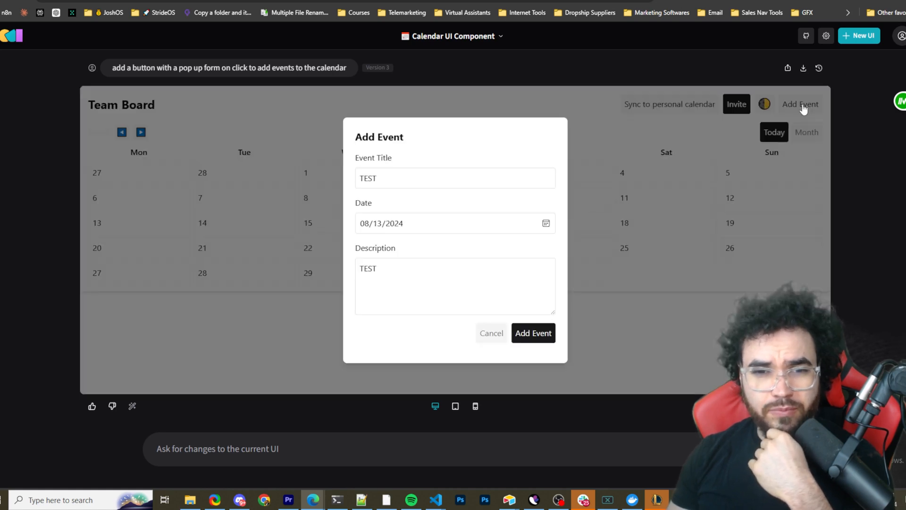
{"action": "left_click", "coordinate": [490, 332]}
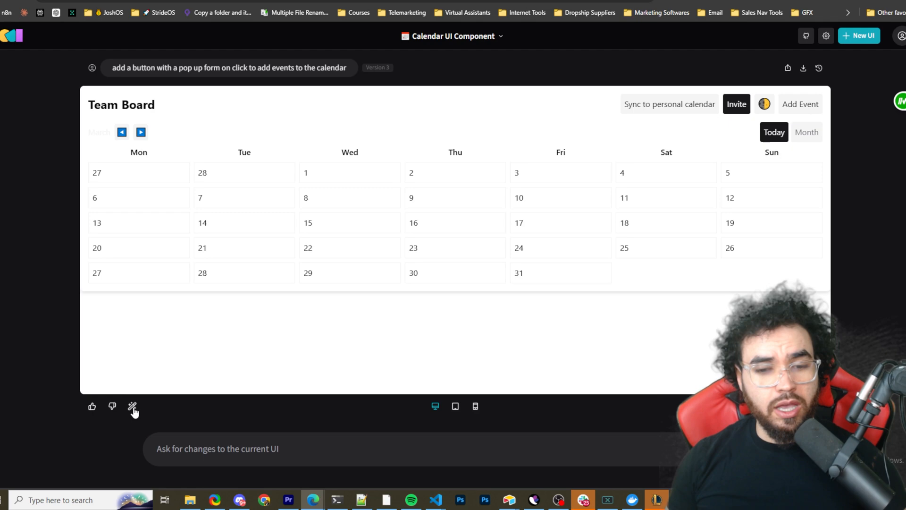
Show the calendar's JSX code panel beside the preview and scroll through it.
{"action": "left_click", "coordinate": [132, 406]}
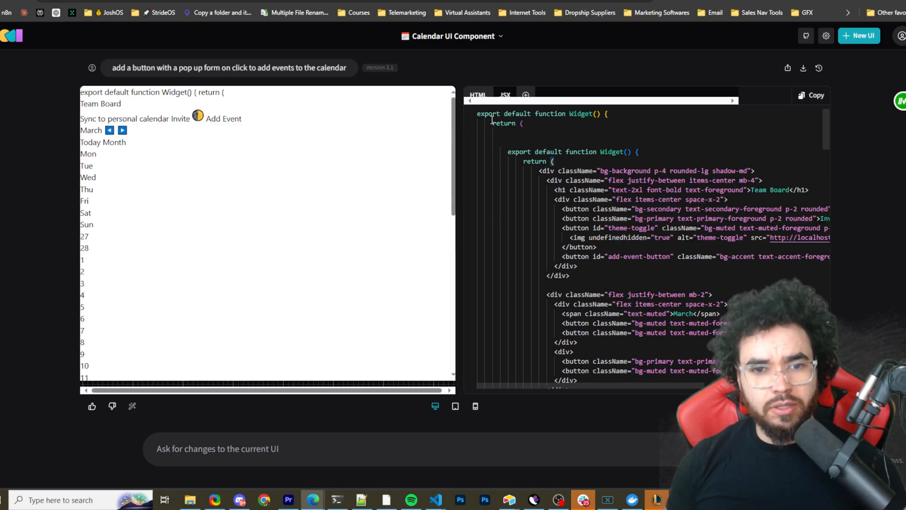
{"action": "left_click", "coordinate": [478, 95]}
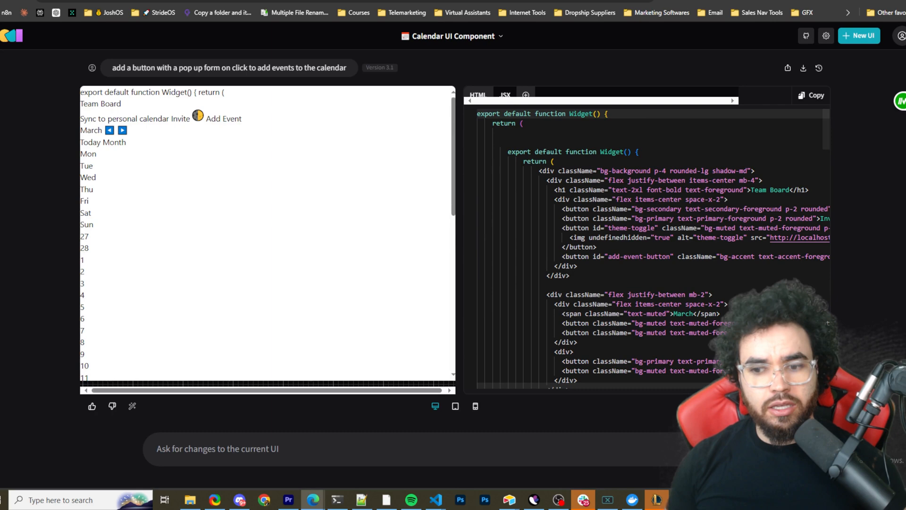
{"action": "scroll", "scroll_direction": "down", "scroll_amount": 3}
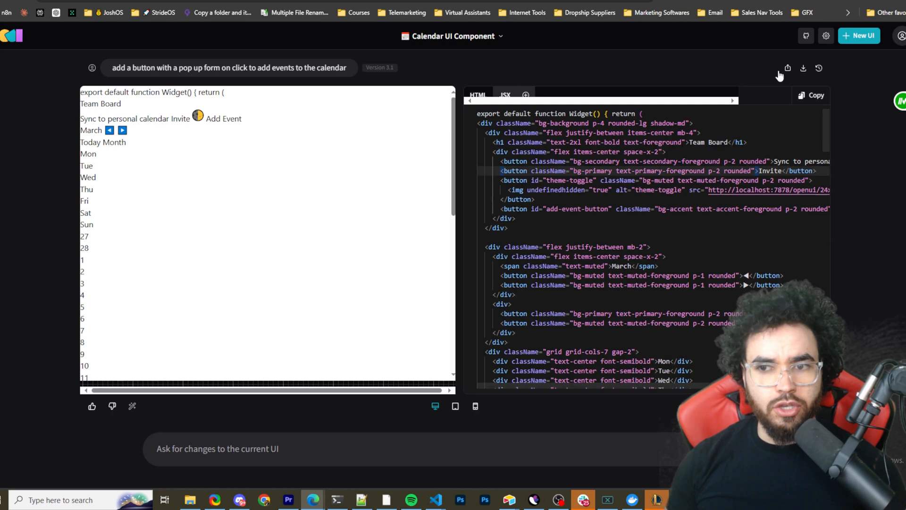
{"action": "mouse_move", "coordinate": [787, 68]}
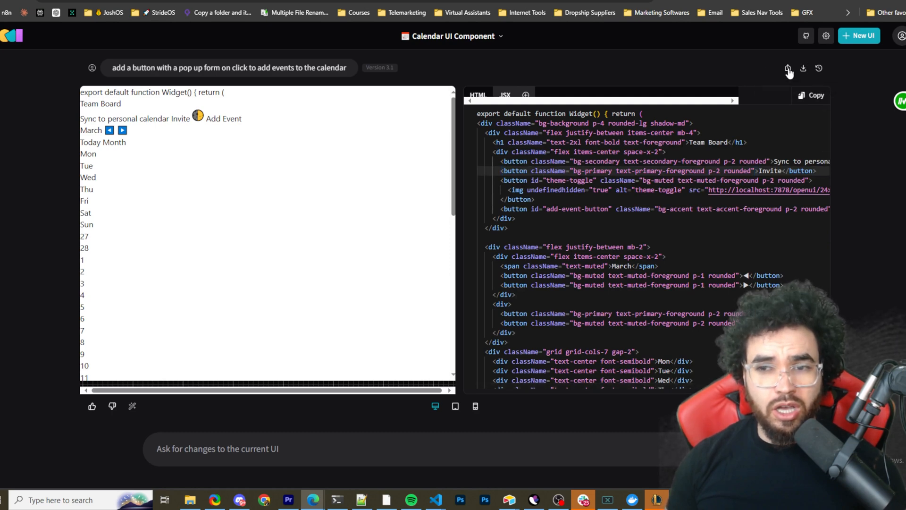
{"action": "mouse_move", "coordinate": [787, 68]}
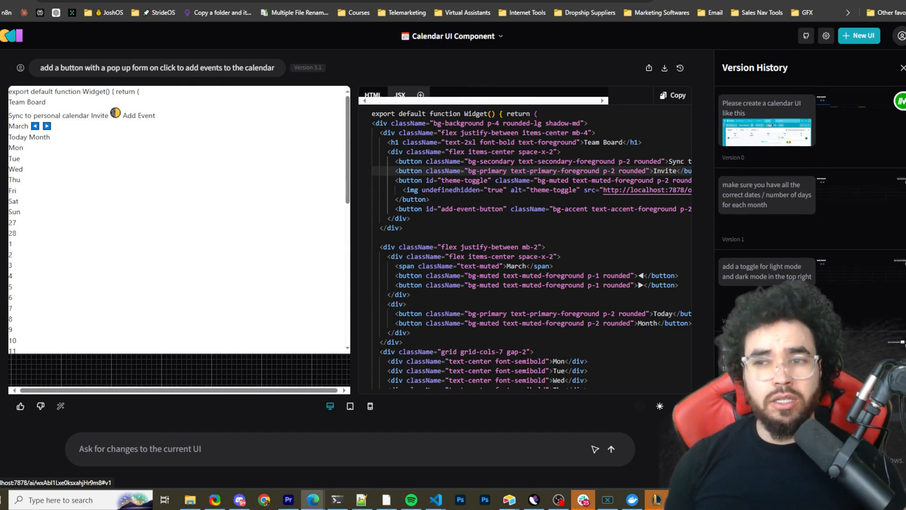
{"action": "left_click", "coordinate": [901, 67]}
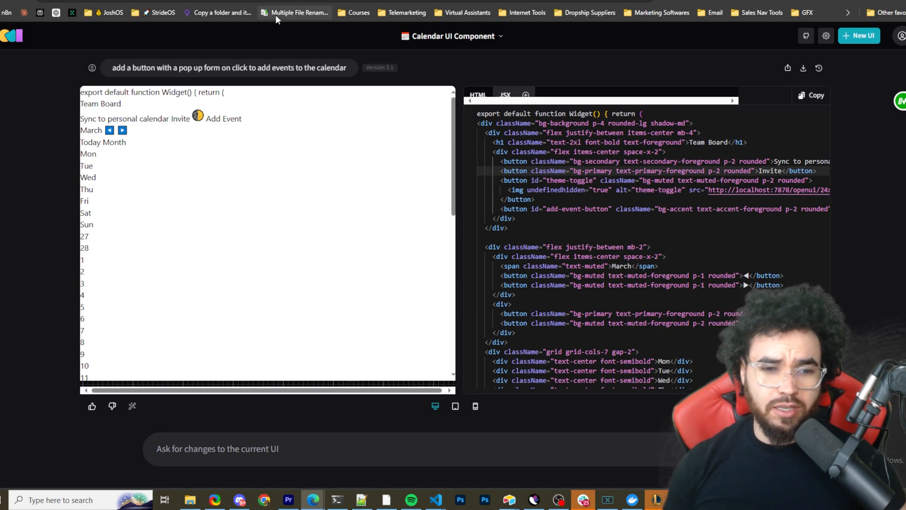
{"action": "mouse_move", "coordinate": [295, 12]}
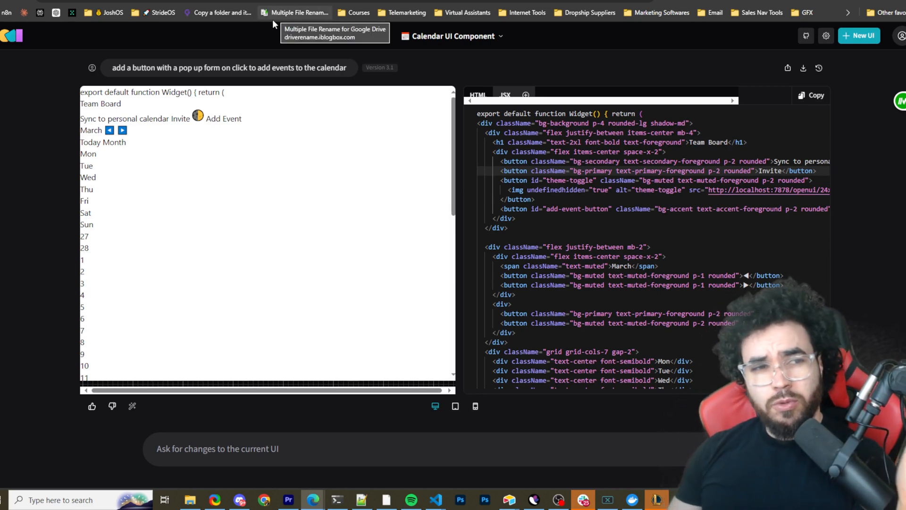
{"action": "mouse_move", "coordinate": [273, 31]}
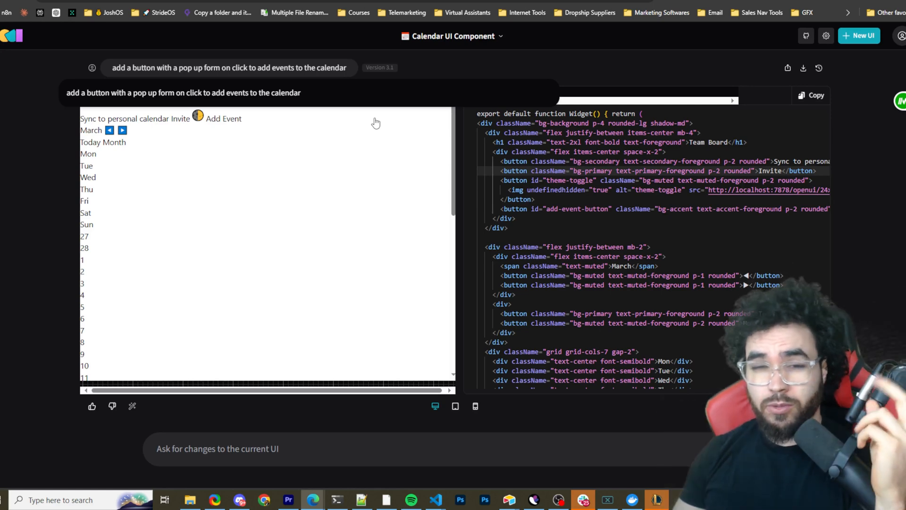
{"action": "mouse_move", "coordinate": [372, 131]}
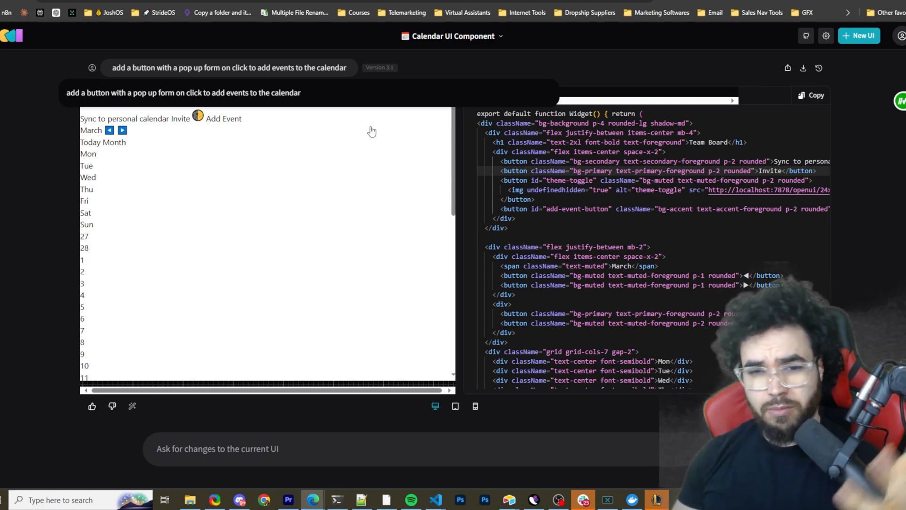
{"action": "mouse_move", "coordinate": [332, 133]}
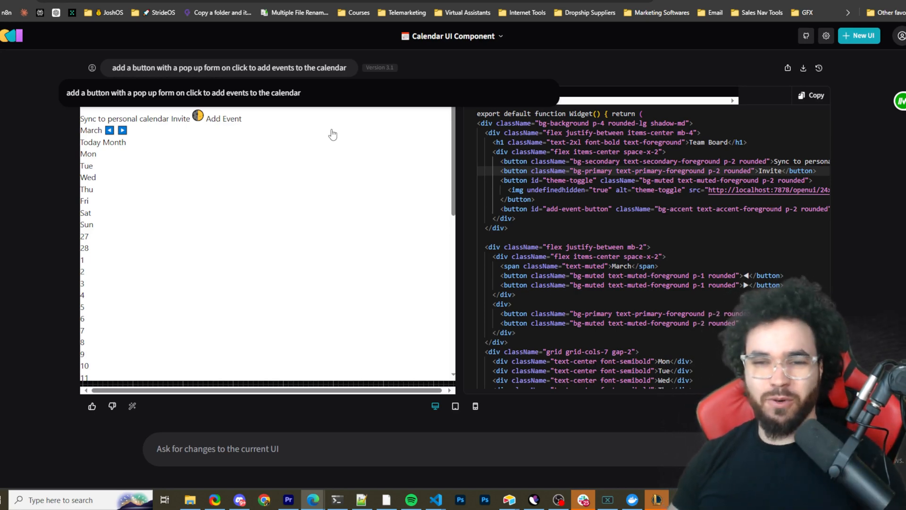
{"action": "mouse_move", "coordinate": [392, 322]}
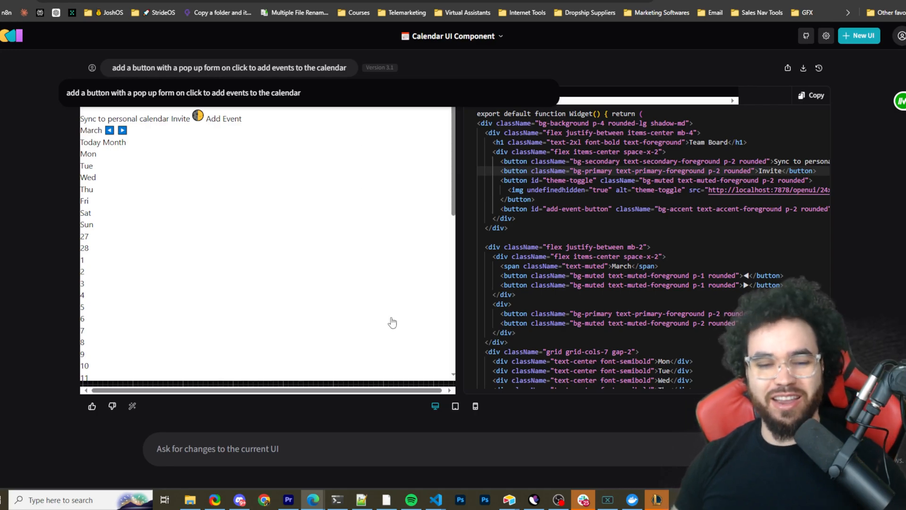